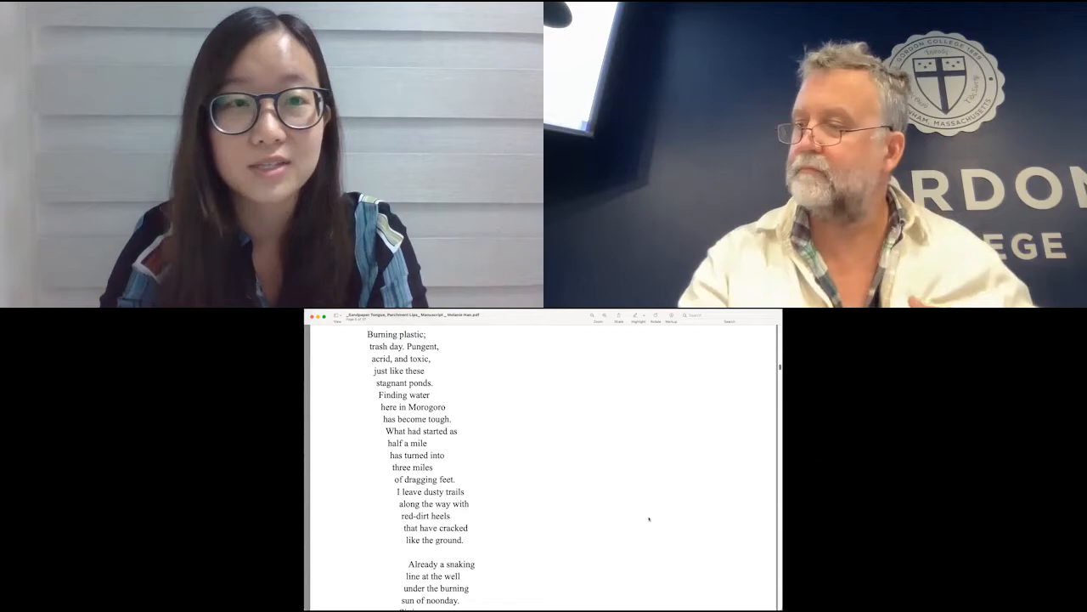
# Scroll down through the water-well poem past the bottom of page 5 toward the next page
pyautogui.scroll(-3)
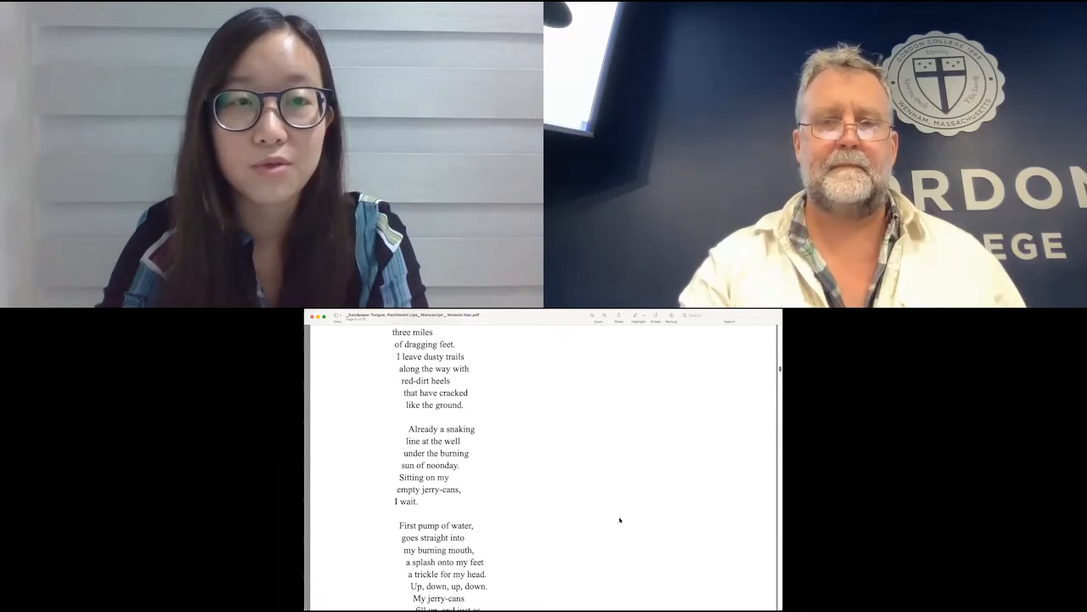
pyautogui.scroll(-3)
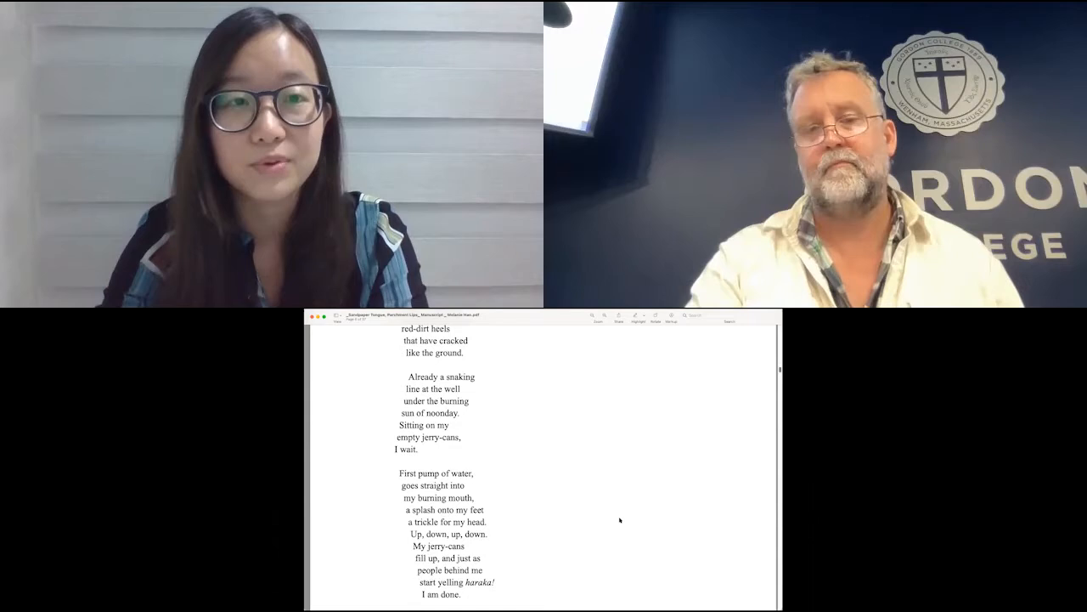
pyautogui.scroll(-3)
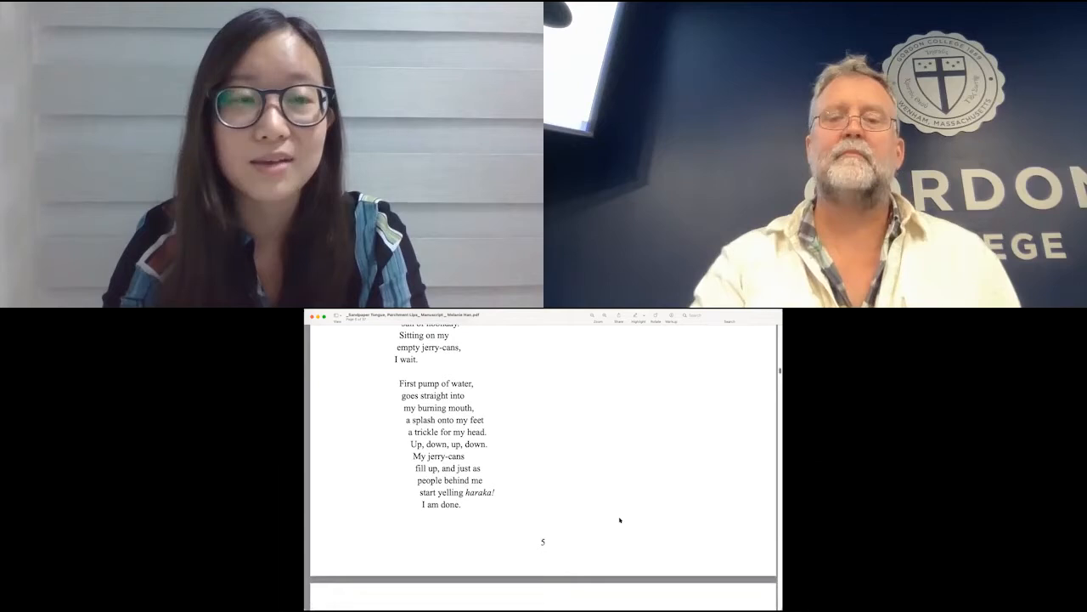
pyautogui.scroll(-3)
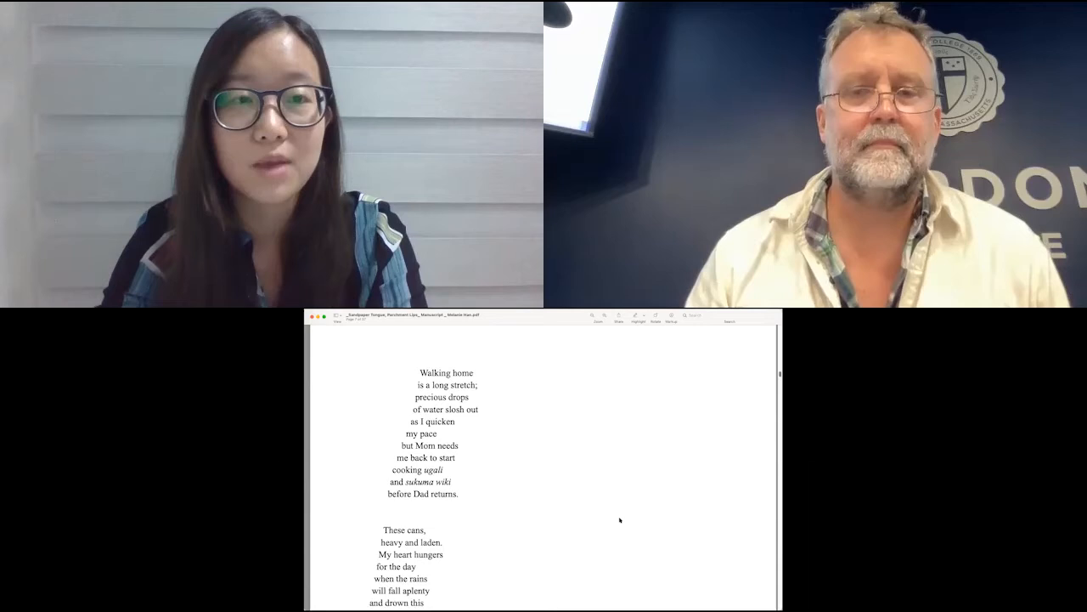
pyautogui.scroll(-3)
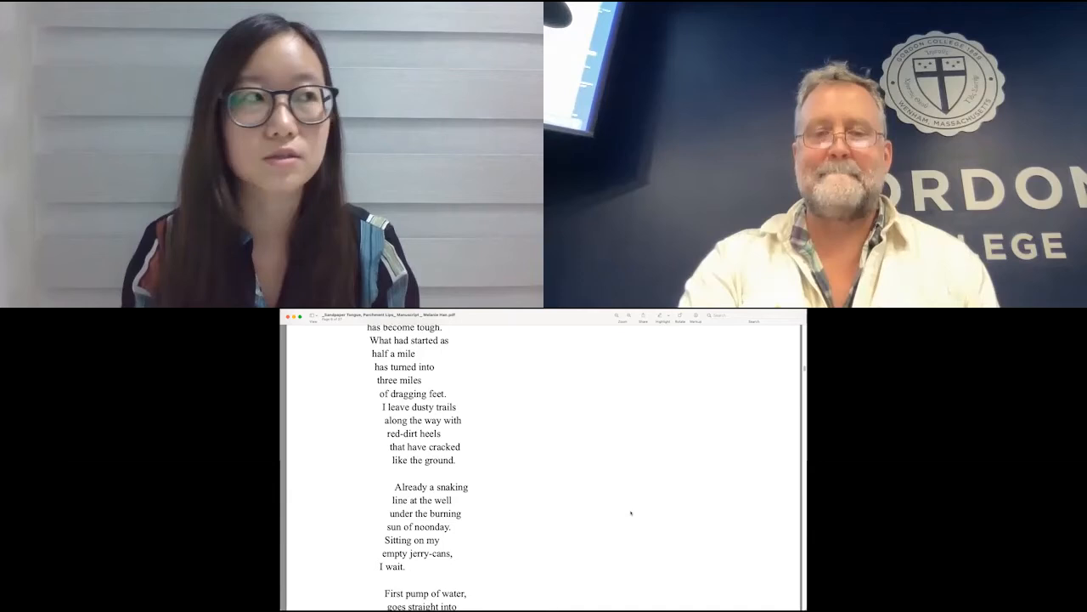
# Scroll down to the bottom of page 5, ending on "I am done." with the page number showing
pyautogui.scroll(-3)
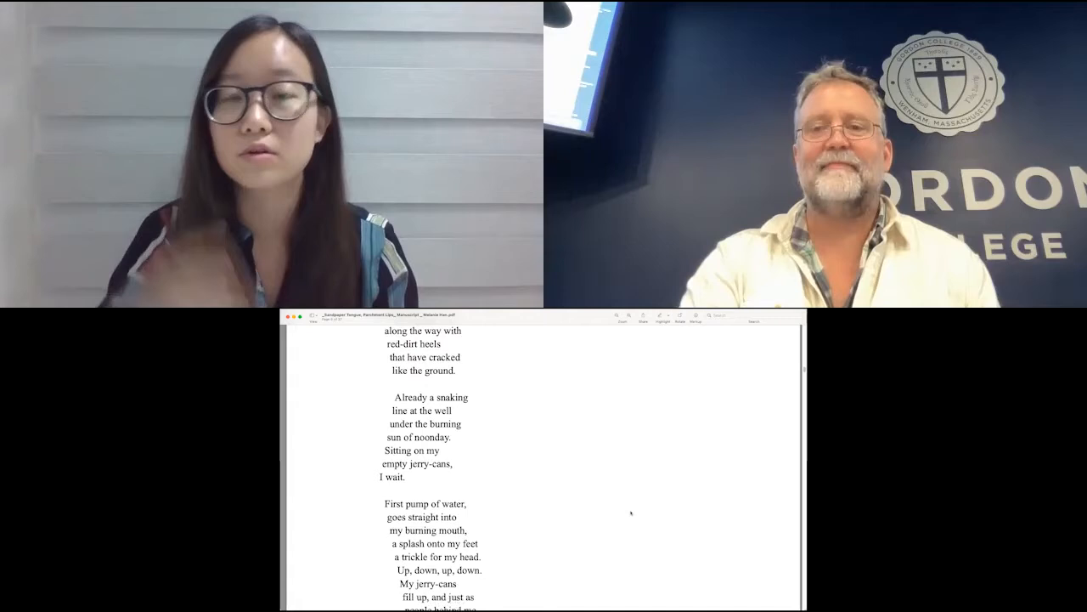
pyautogui.scroll(-3)
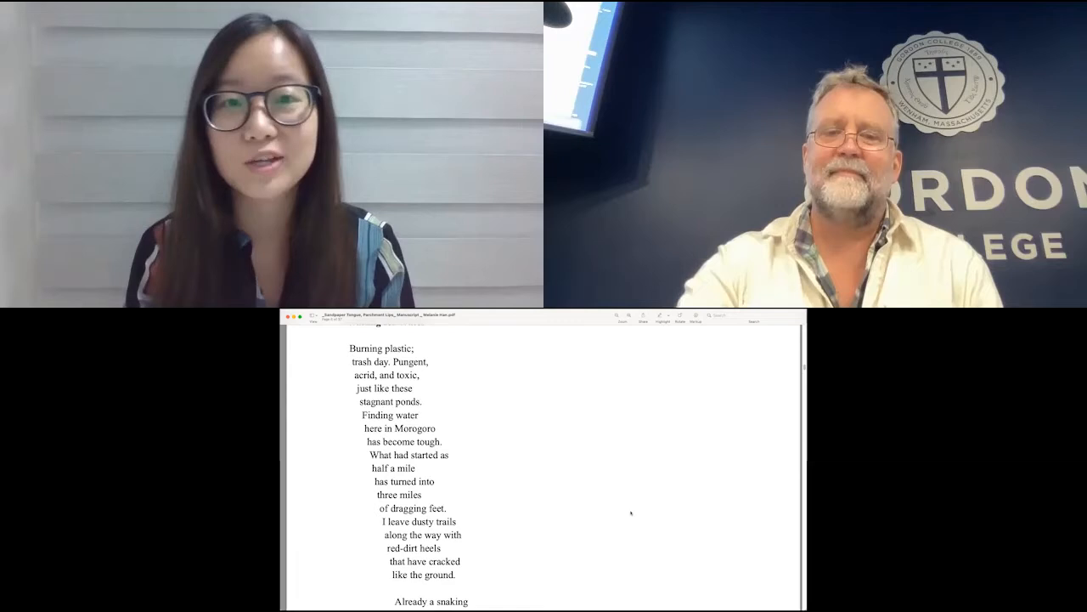
pyautogui.scroll(-3)
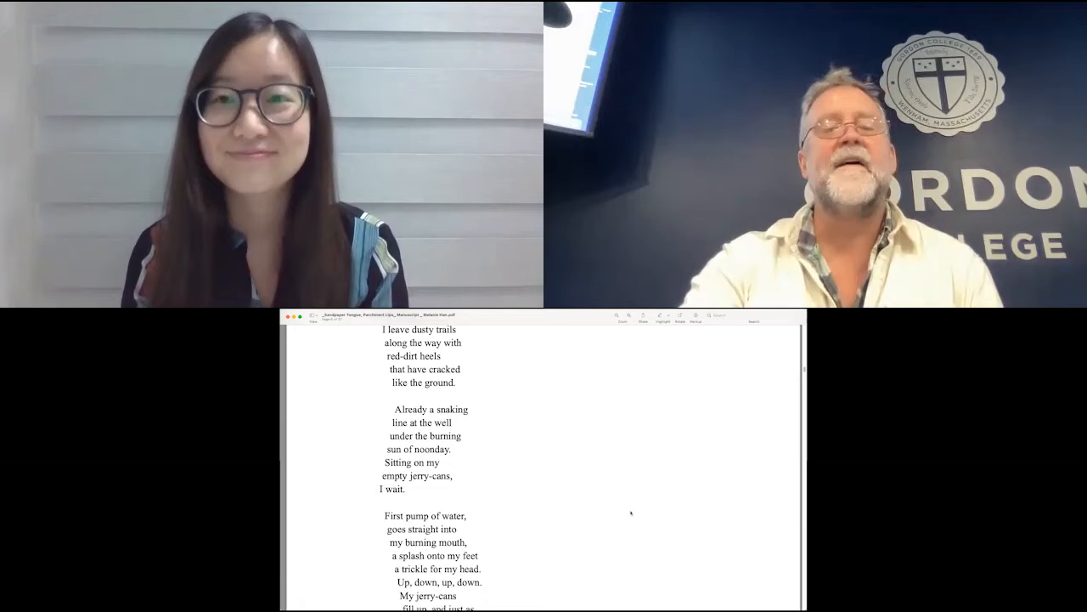
pyautogui.scroll(-3)
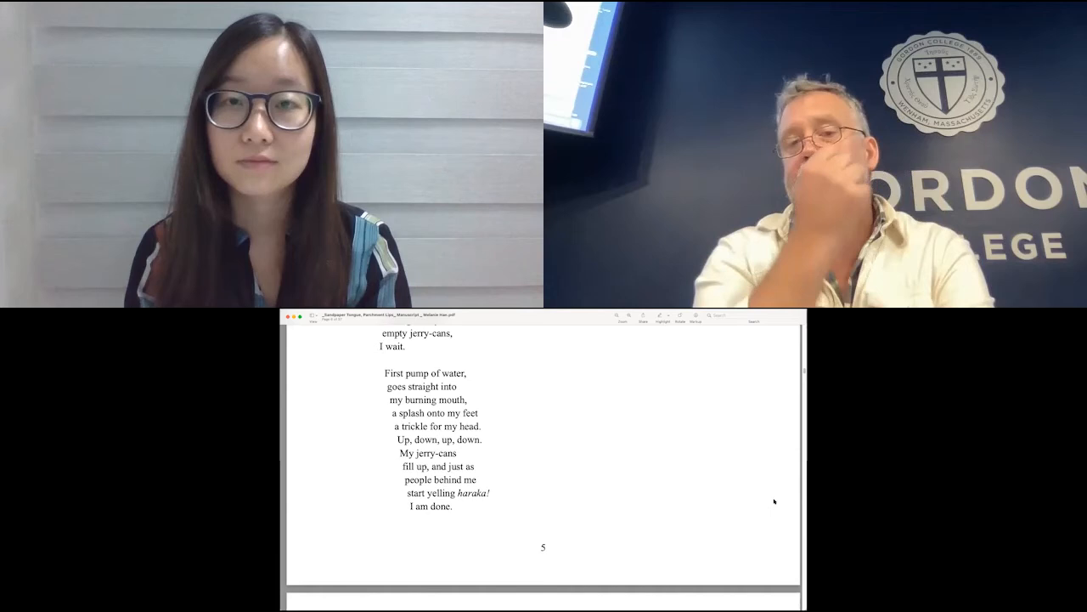
# Scroll onto page 6 so "Walking home is a long stretch" opens the view
pyautogui.scroll(-3)
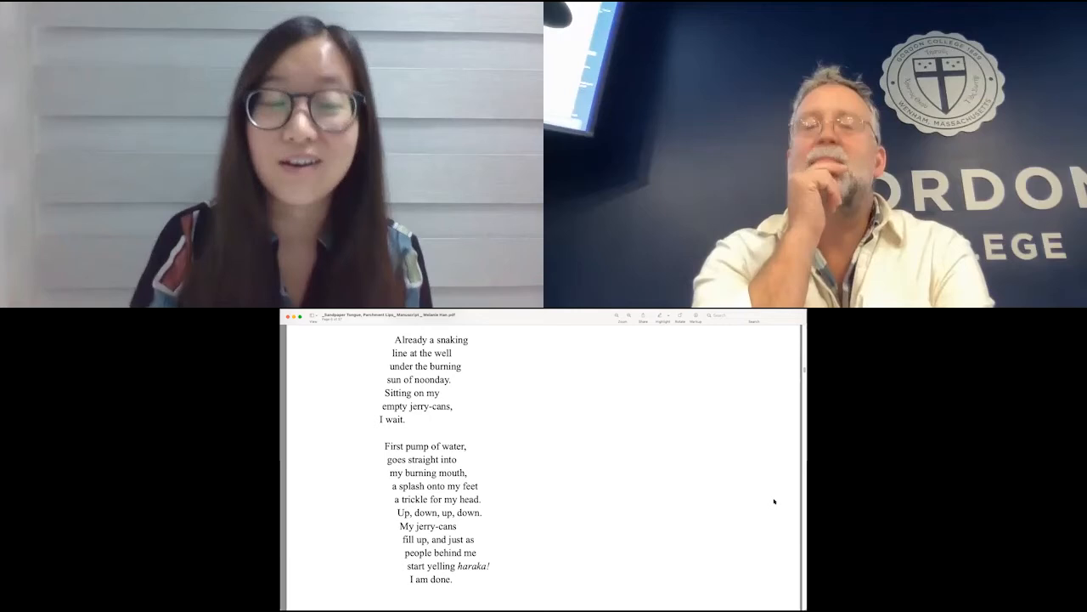
pyautogui.scroll(-3)
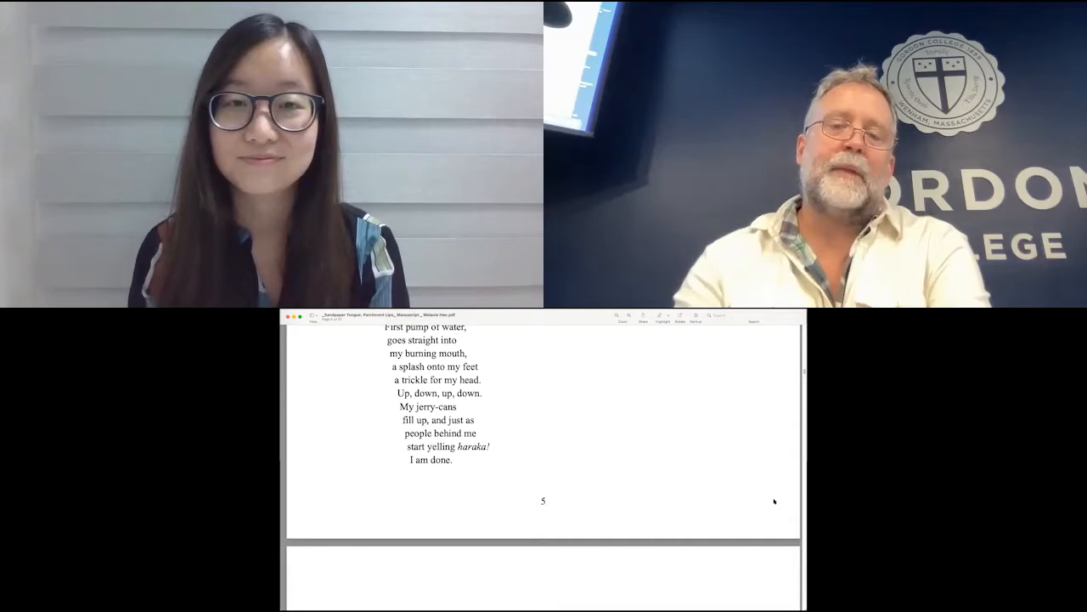
pyautogui.scroll(-3)
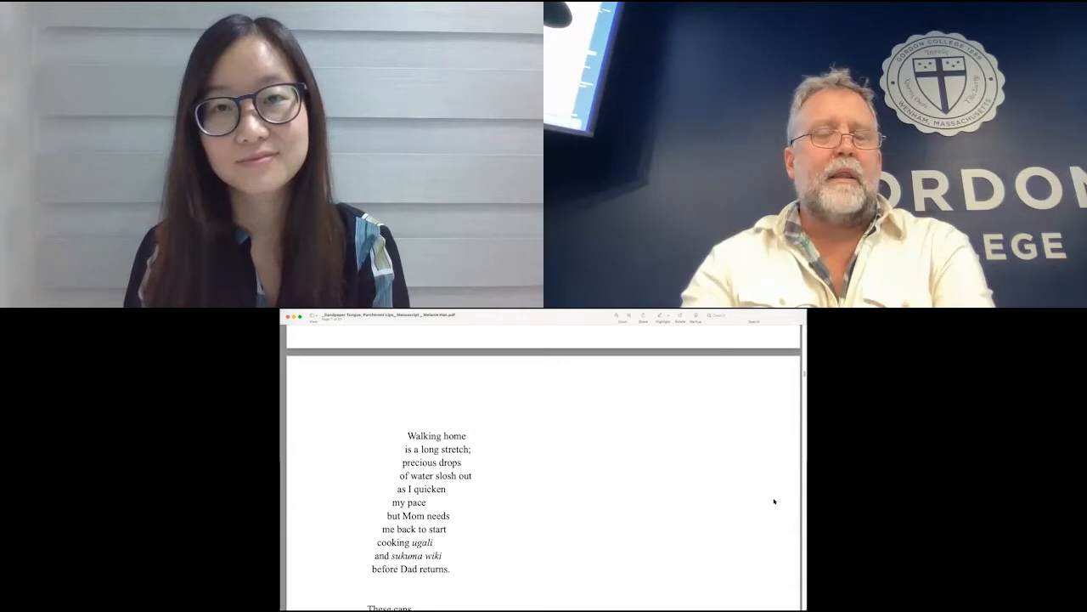
# Scroll back to the poem's opening Morogoro stanza about burning plastic and dusty trails
pyautogui.scroll(-3)
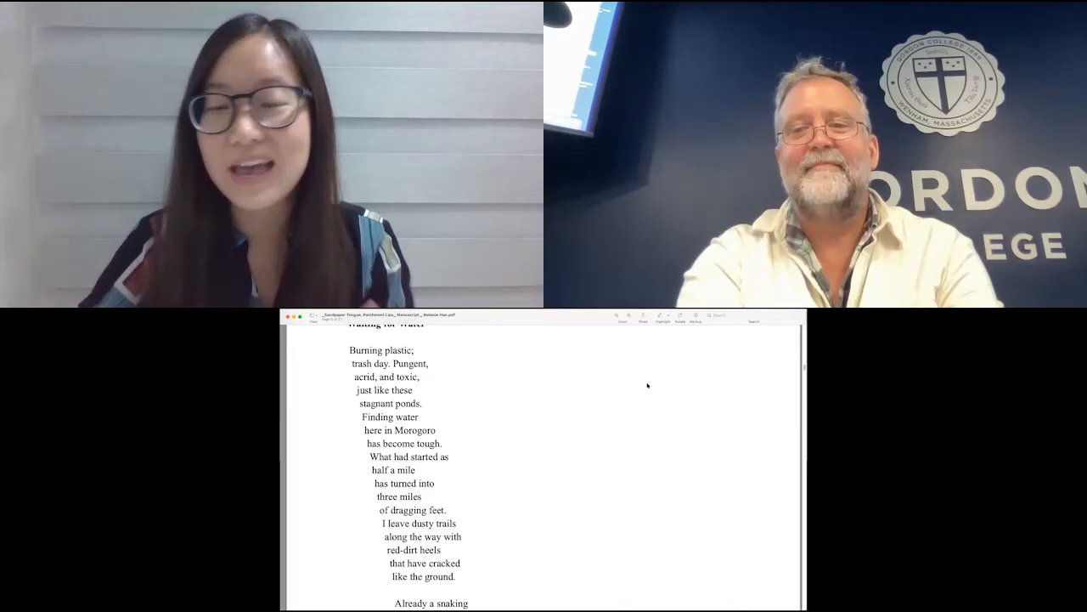
# Scroll back to the earlier poem "Morogoro, Tanzania" and its 1999 drought opening
pyautogui.scroll(-3)
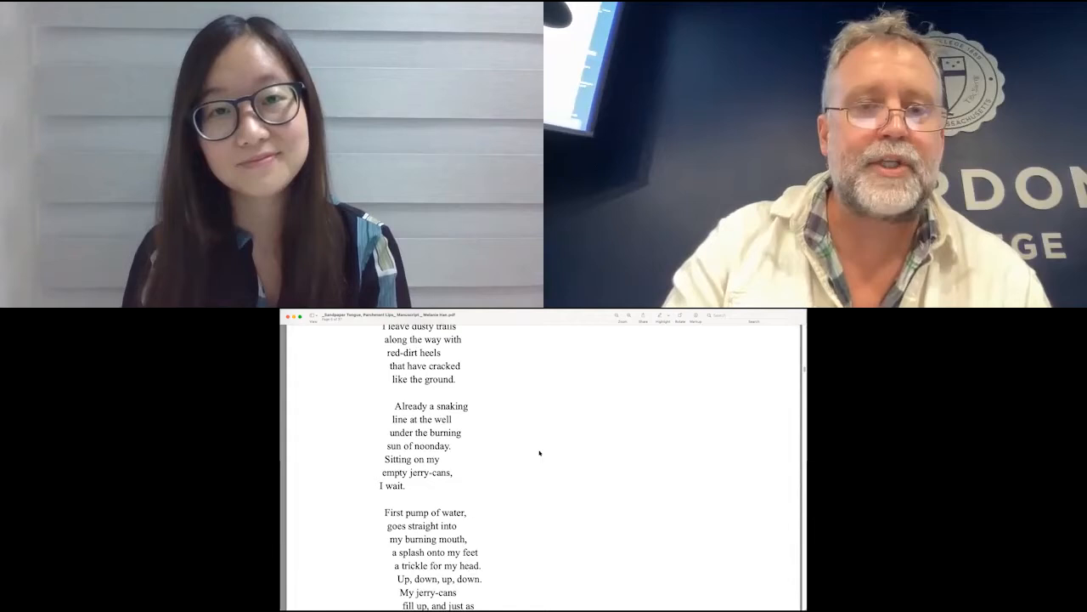
pyautogui.scroll(-3)
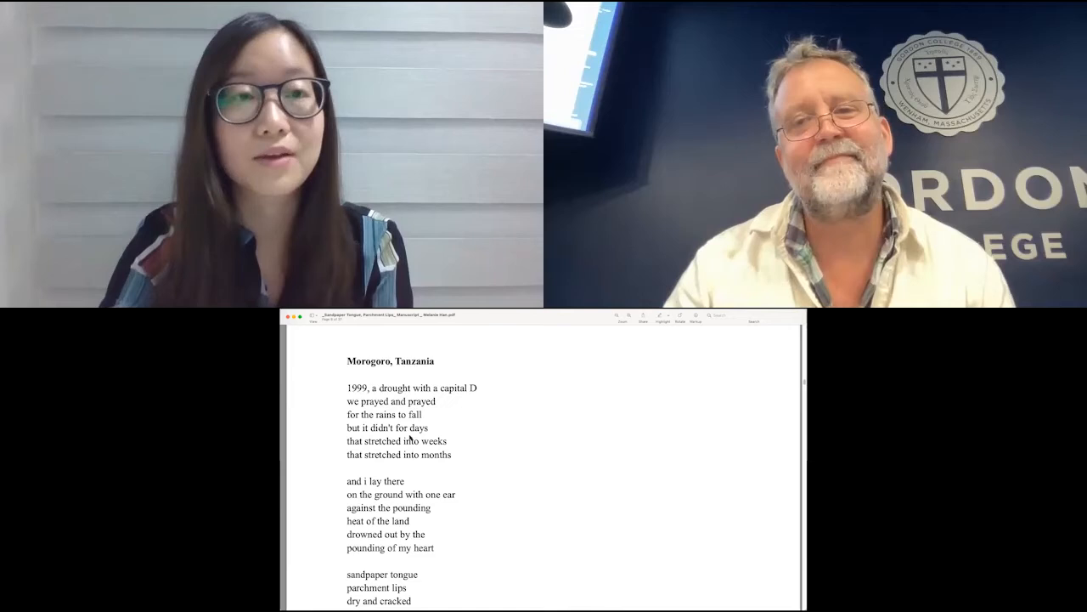
# Scroll down through the drought poem past page 7 to its close, "that tuesday wheelbarrow."
pyautogui.scroll(-3)
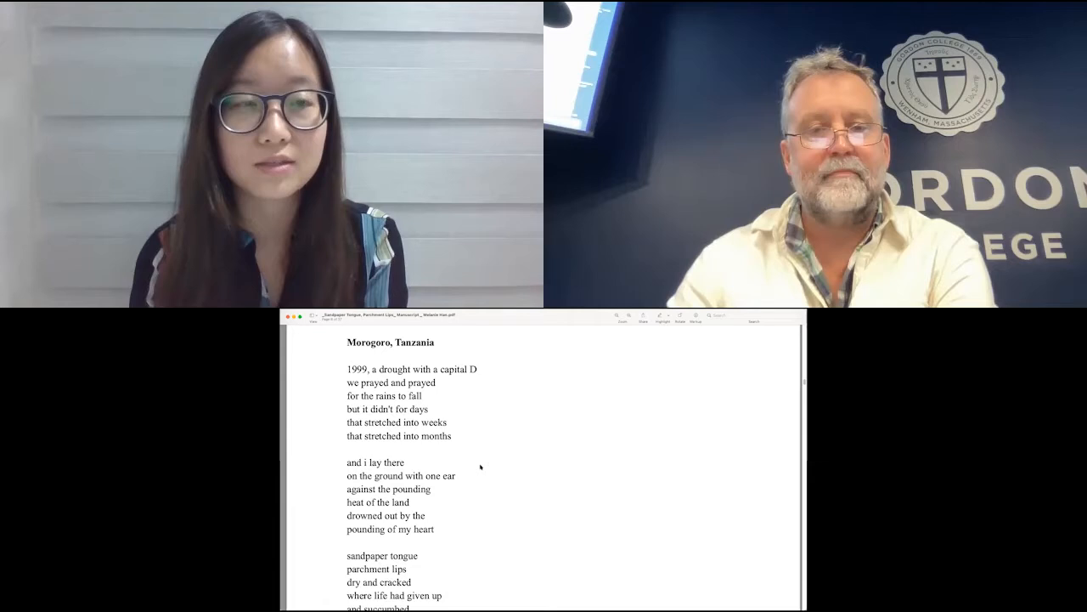
pyautogui.scroll(-3)
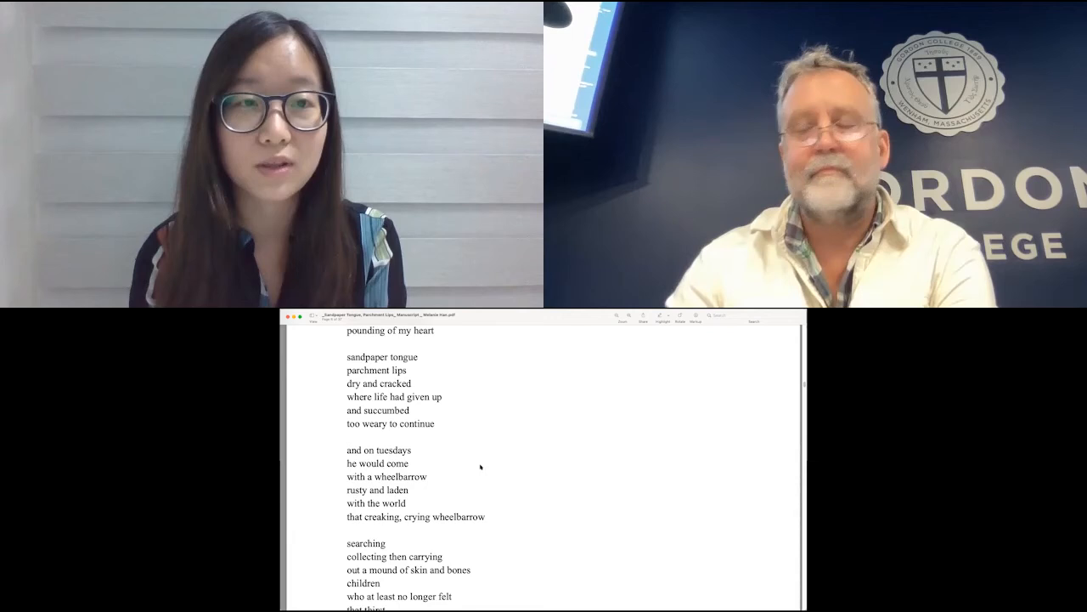
pyautogui.scroll(-3)
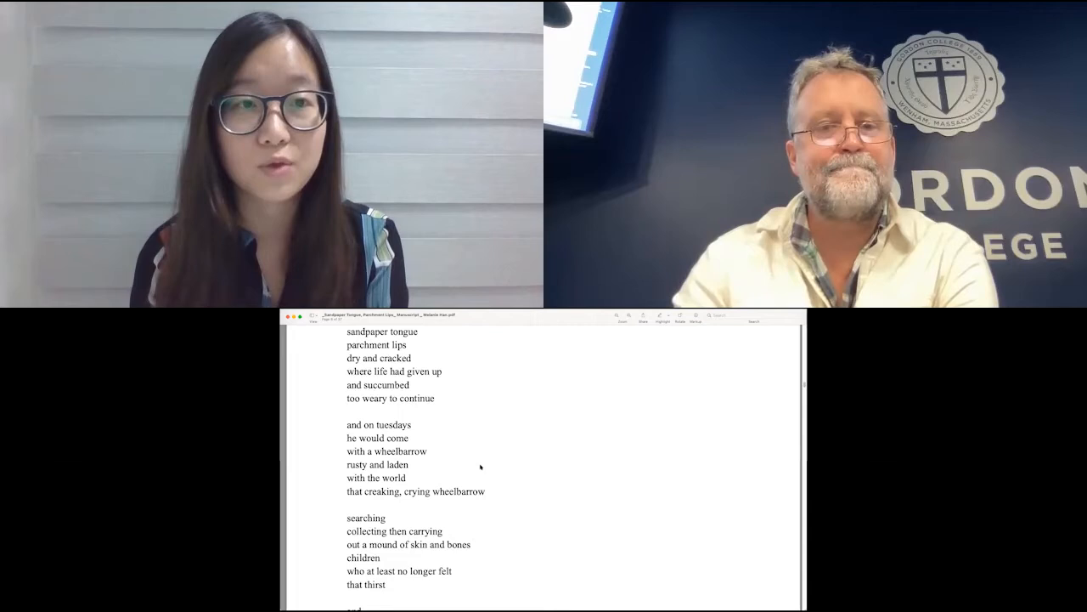
pyautogui.scroll(-3)
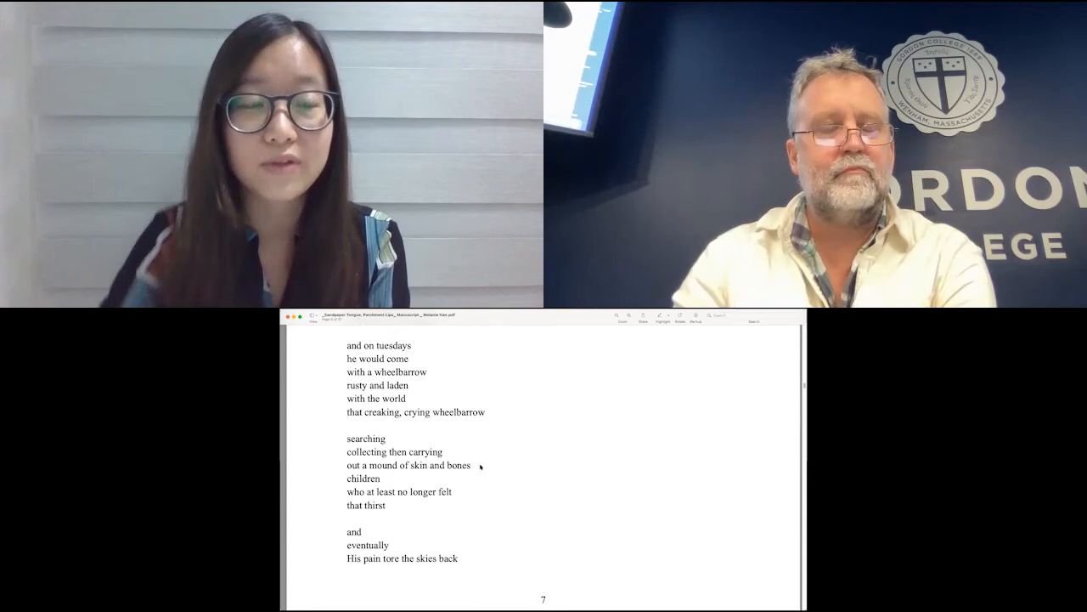
pyautogui.scroll(-3)
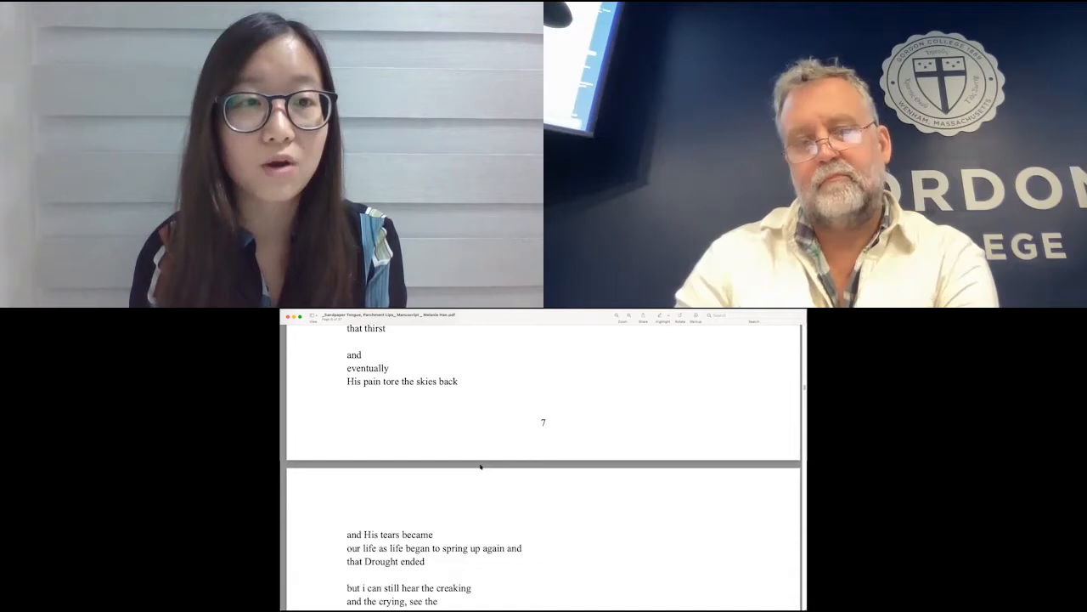
pyautogui.scroll(-3)
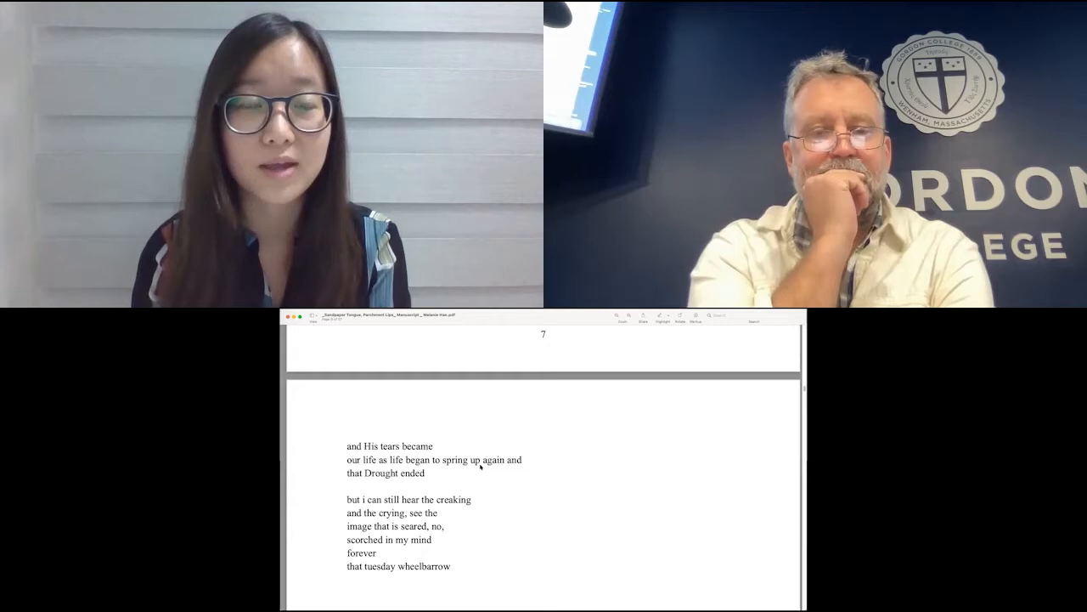
# Scroll back up to the "Morogoro, Tanzania" title and its opening drought lines
pyautogui.scroll(-3)
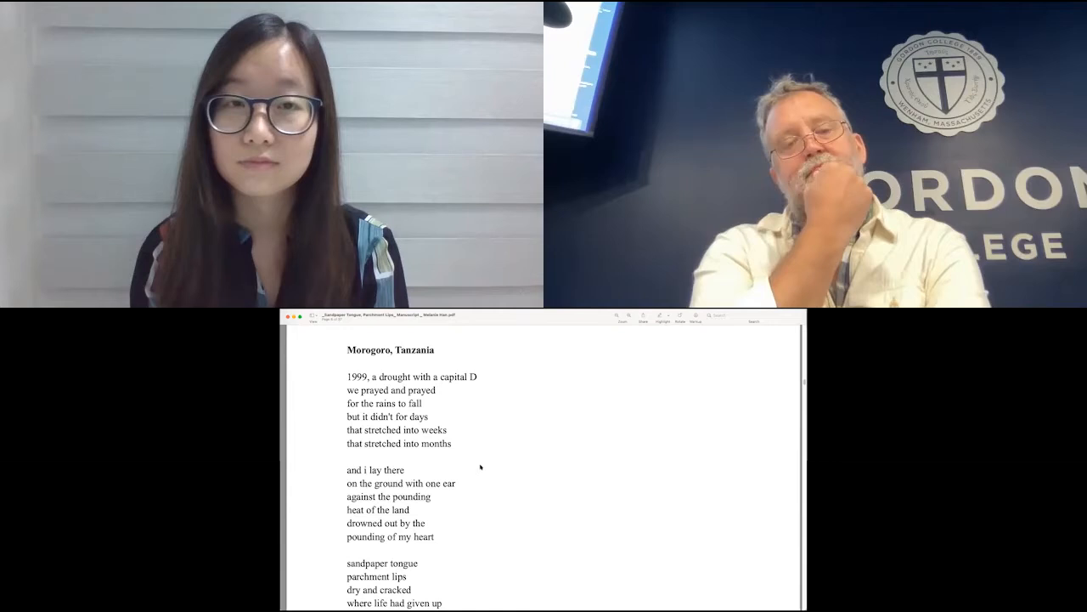
# Scroll down again to the drought poem's final page ending "that tuesday wheelbarrow."
pyautogui.scroll(-3)
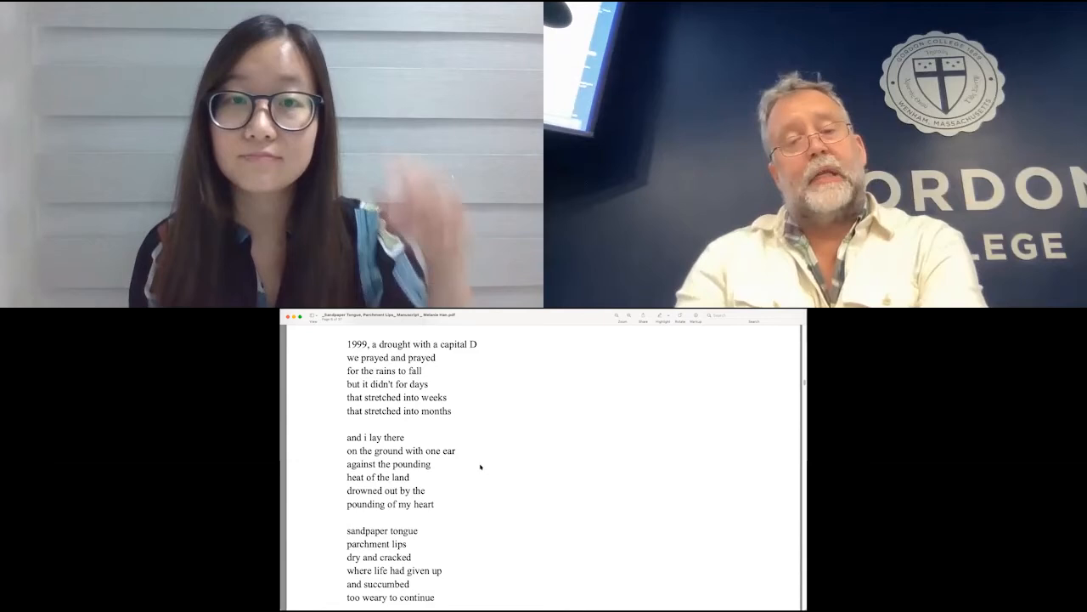
pyautogui.scroll(-3)
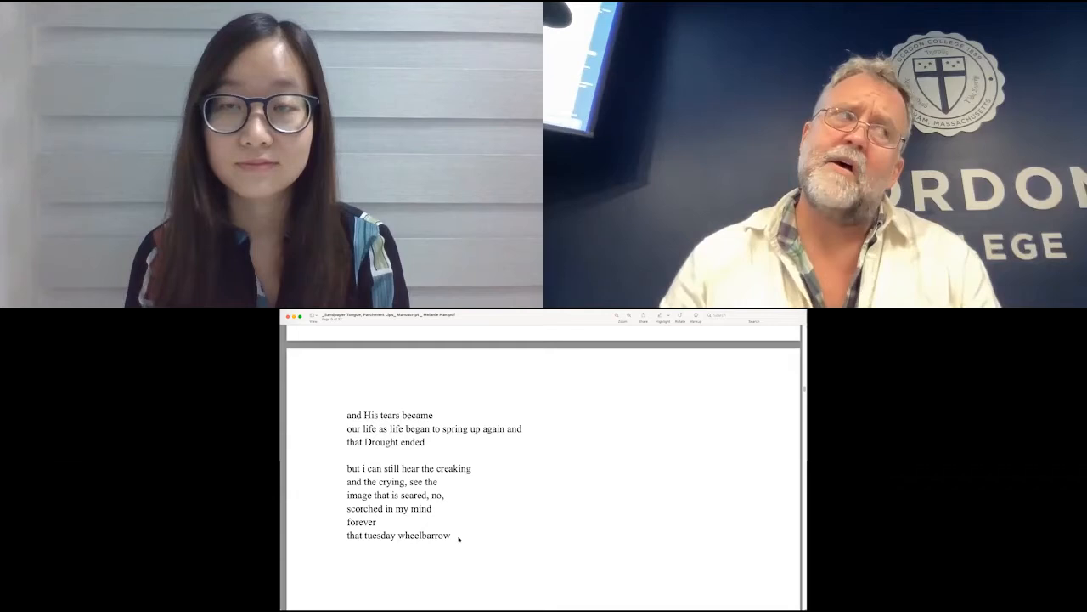
# Scroll back up to the sandpaper-tongue and "and on tuesdays" stanzas
pyautogui.scroll(-3)
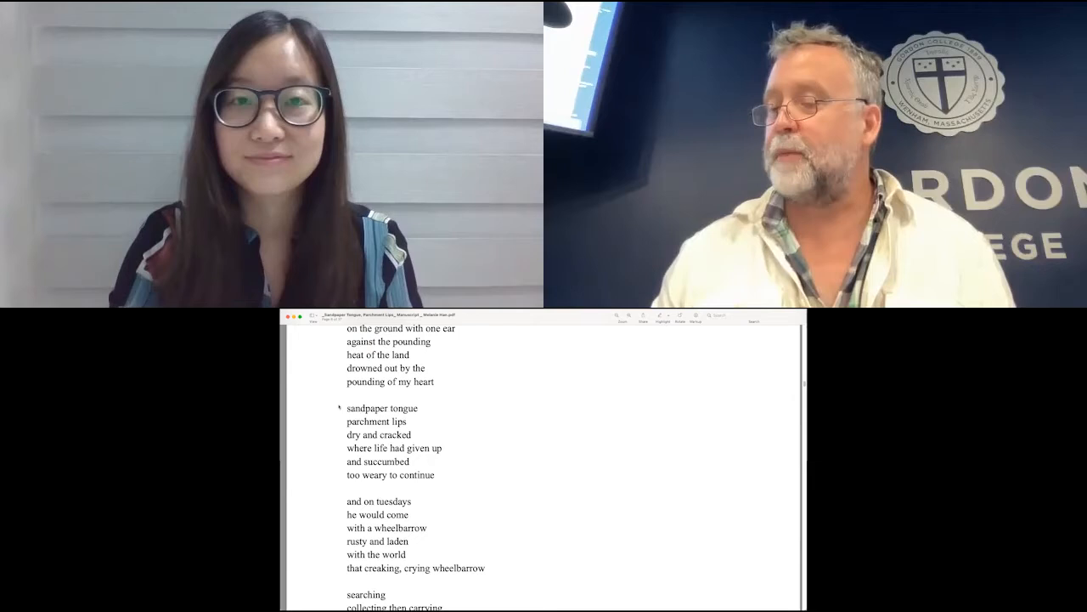
pyautogui.scroll(-3)
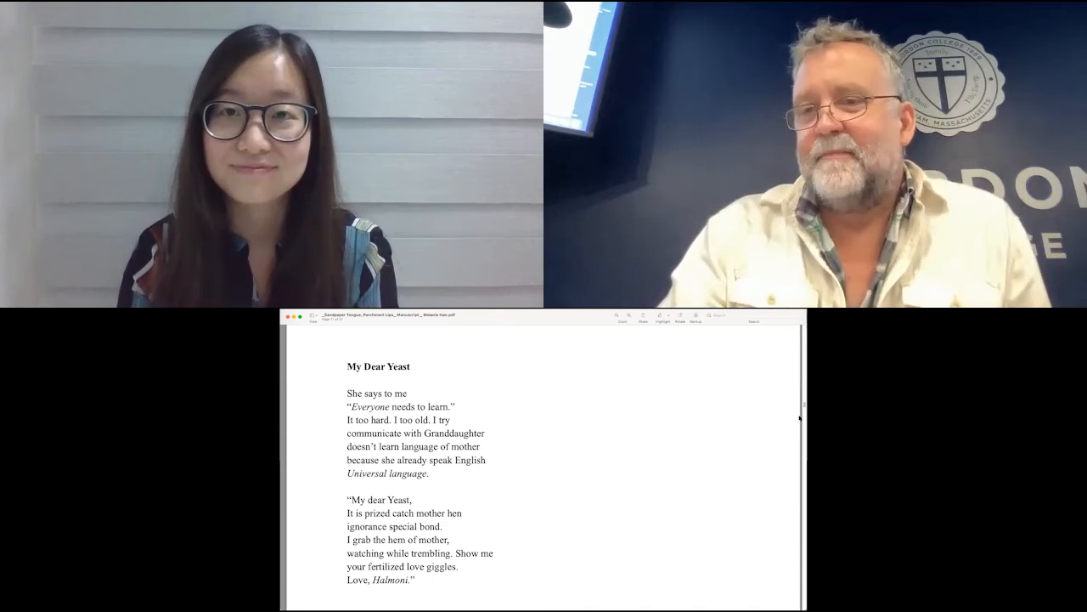
# Scroll past page 23 to the opening of "You Had Spent Your Entire Life in One Home."
pyautogui.scroll(-3)
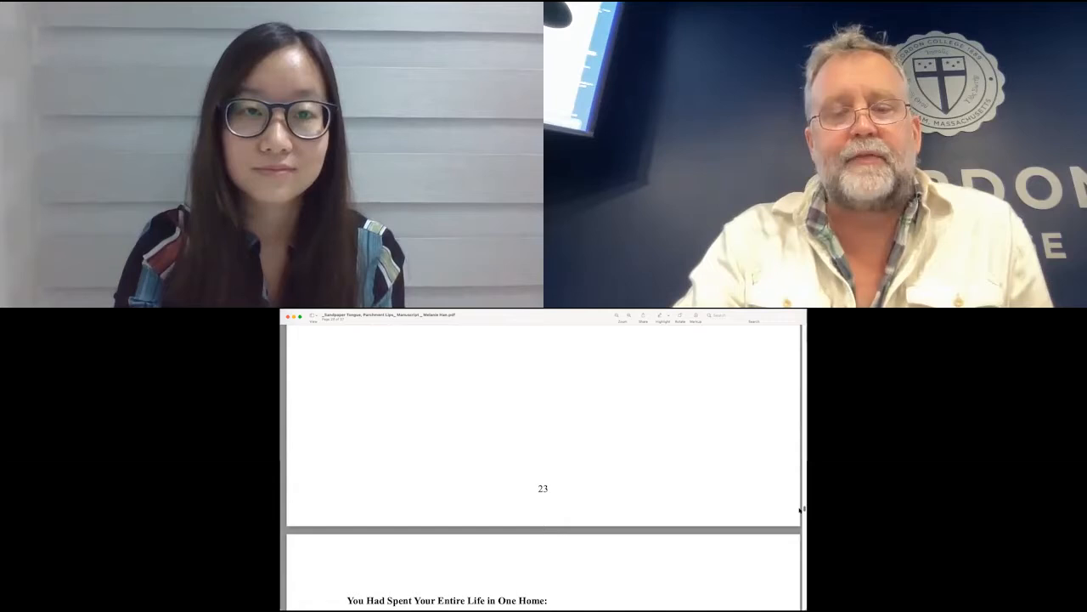
pyautogui.scroll(-3)
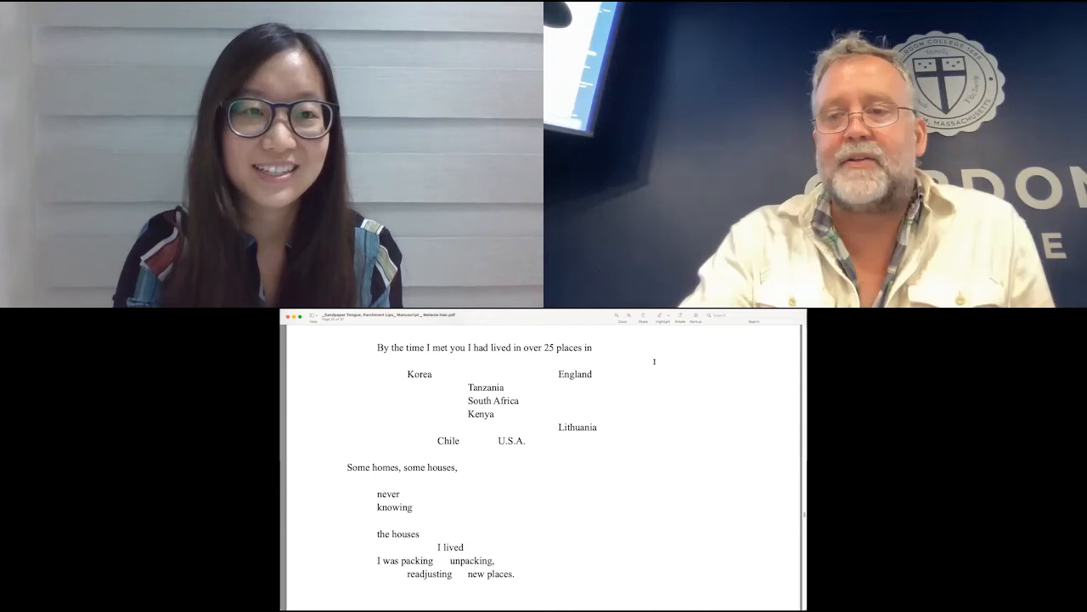
pyautogui.scroll(-3)
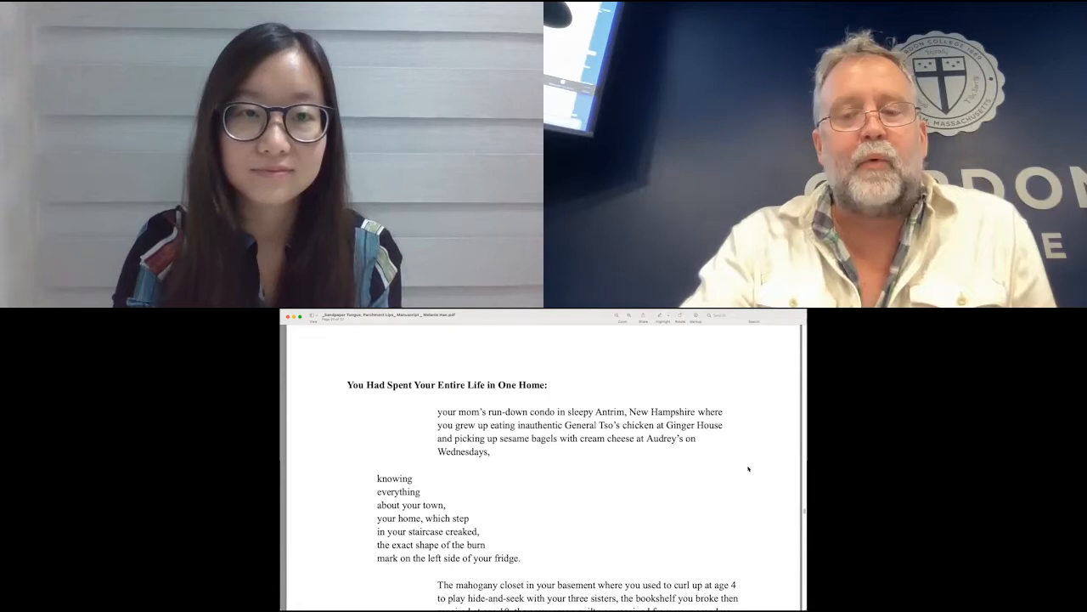
# Scroll down the manuscript to the stanza listing Korea, England, Tanzania and the 25 places lived
pyautogui.scroll(-3)
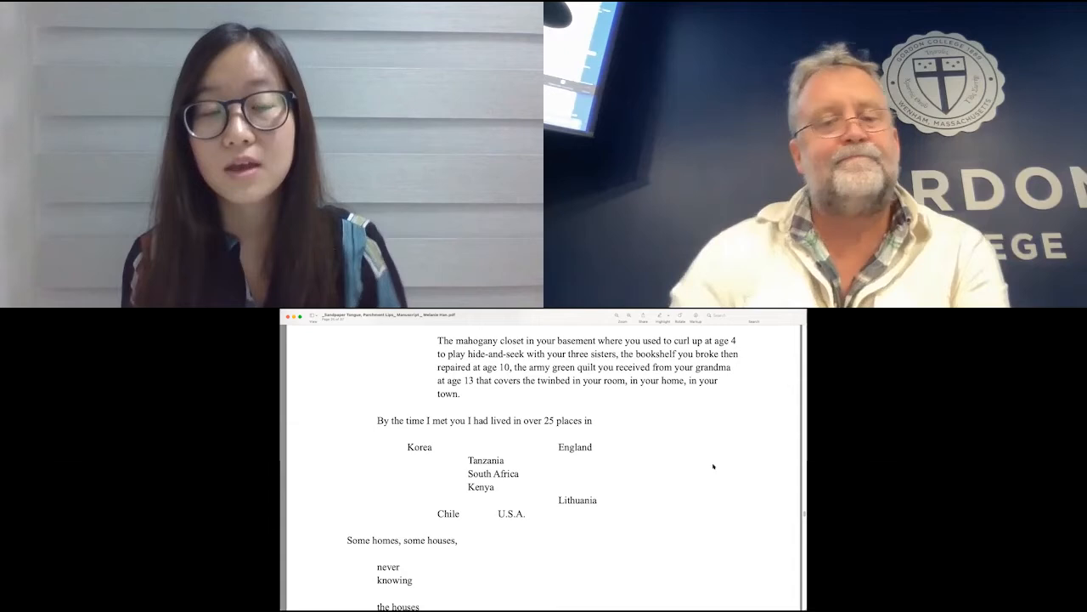
# Scroll down the manuscript to the My Childhood Alphabet page
pyautogui.scroll(-3)
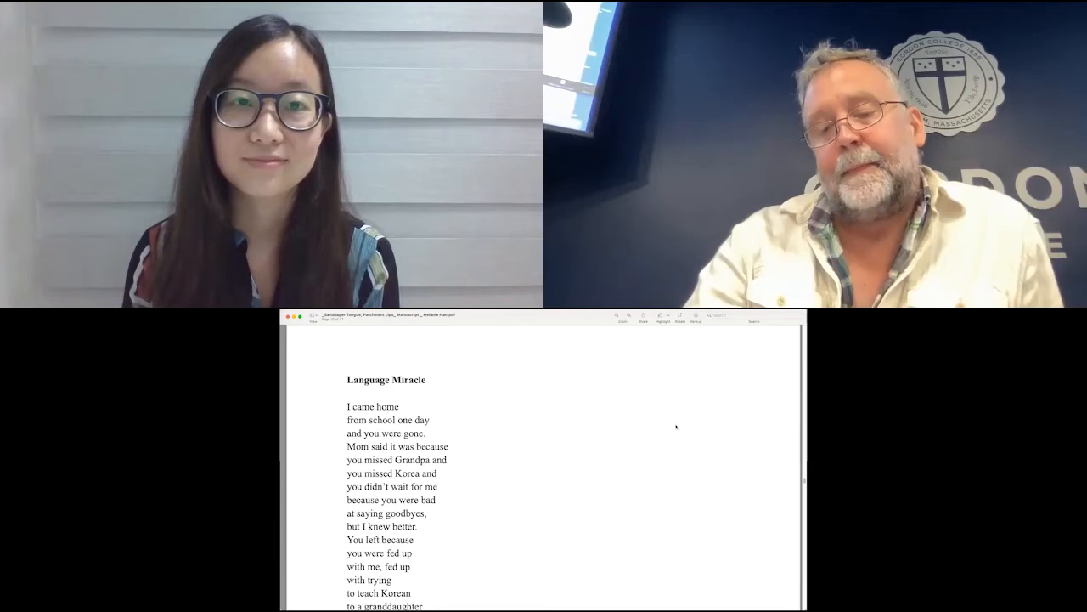
pyautogui.moveTo(585, 378)
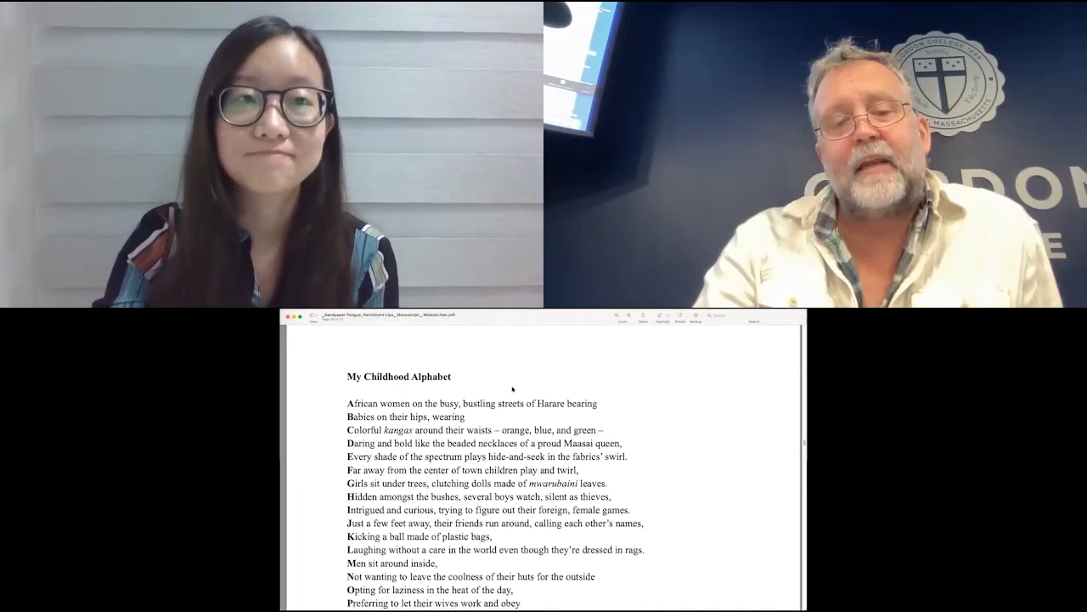
# Scroll past My Childhood Alphabet to the opening of To Miss Tranquist, the teacher mispronouncing the name
pyautogui.scroll(-3)
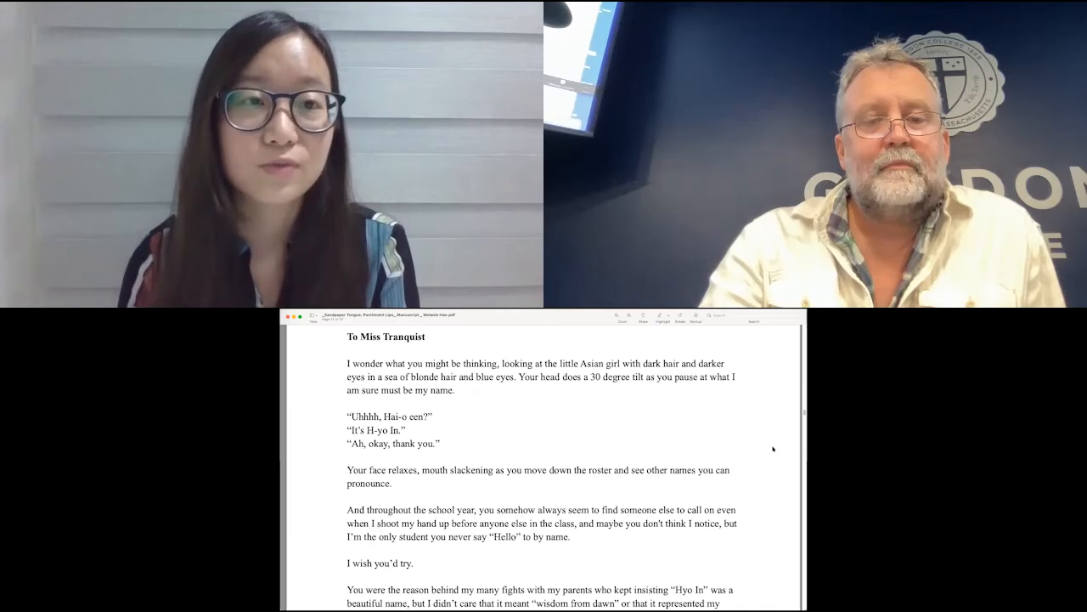
pyautogui.scroll(-3)
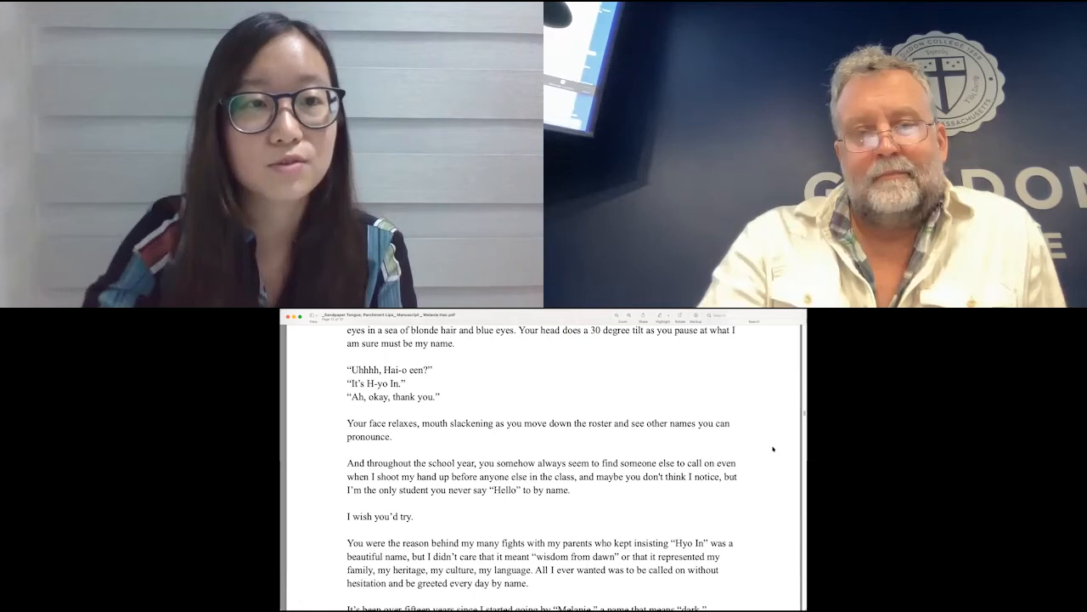
pyautogui.scroll(-3)
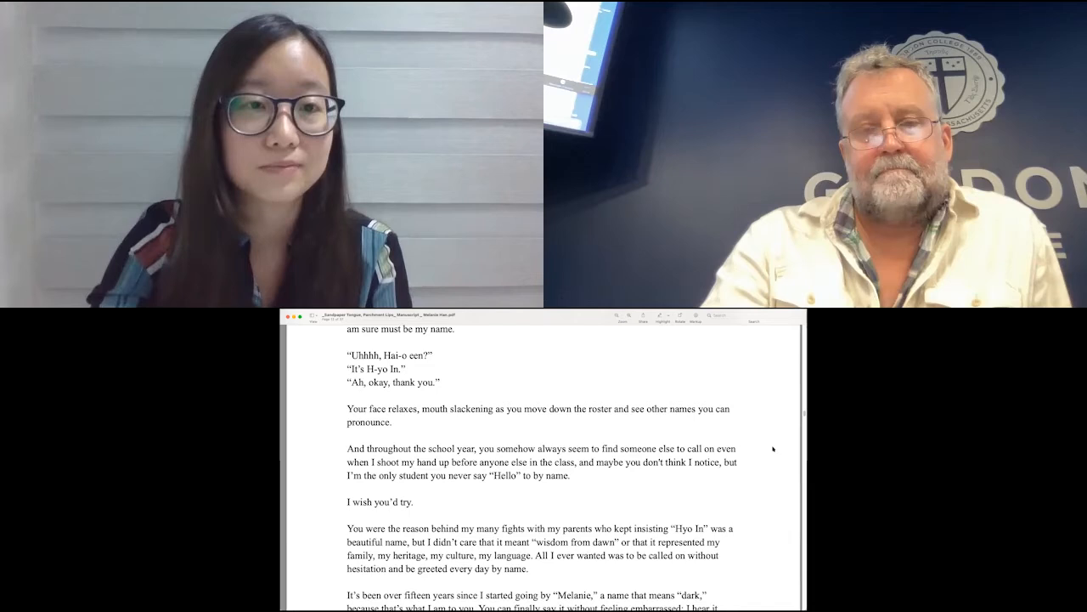
pyautogui.scroll(-3)
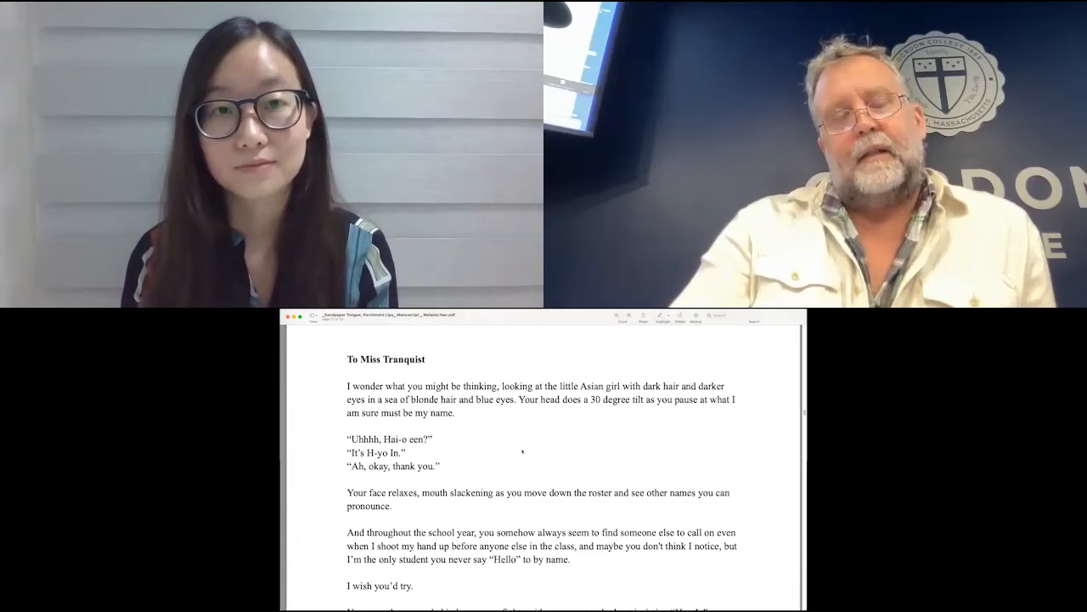
# Scroll down within To Miss Tranquist to the paragraph about going by 'Melanie'
pyautogui.scroll(-3)
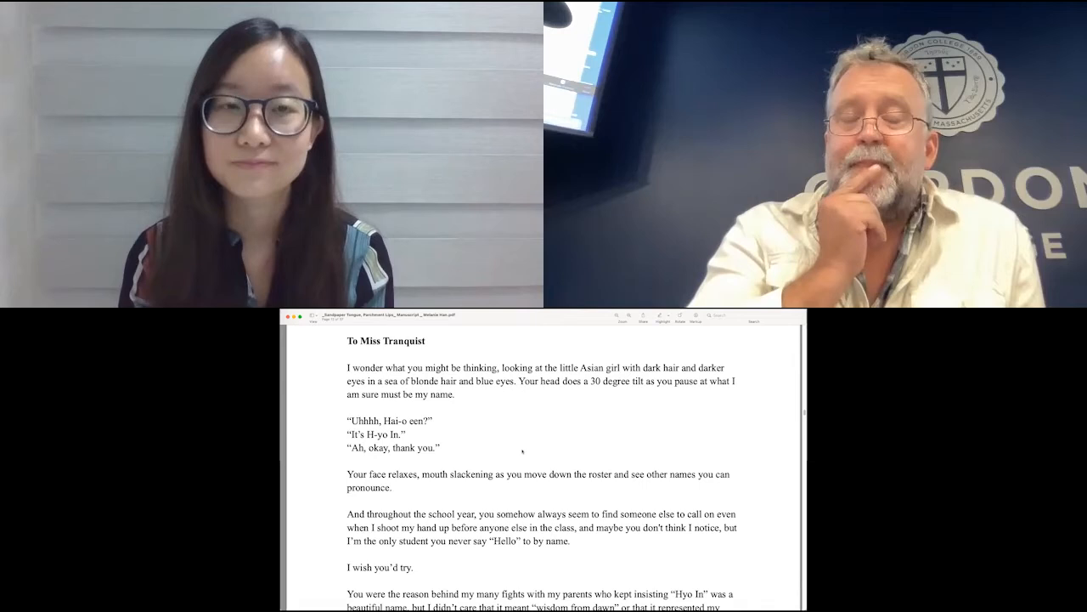
pyautogui.scroll(-3)
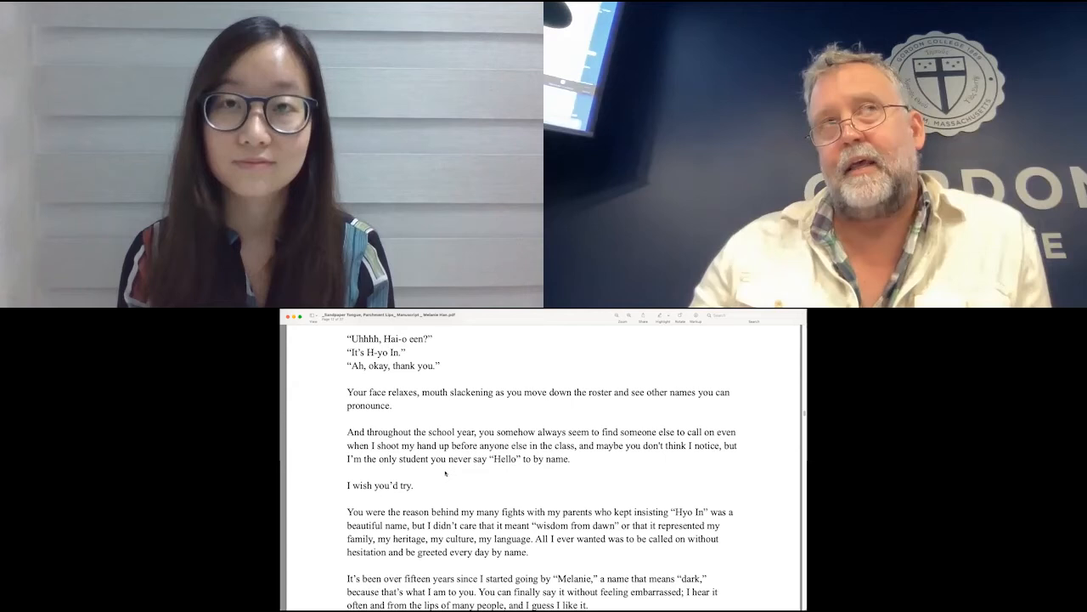
pyautogui.scroll(-3)
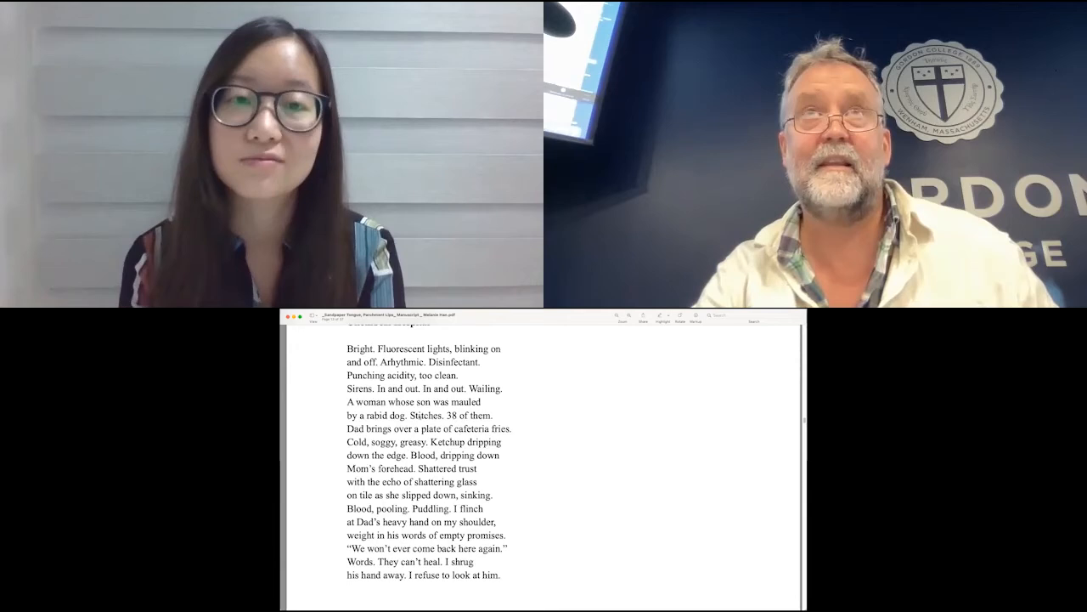
# Scroll down to the opening of 'Can I Roll, Slice, Stack Memories?' at Myeongdong Market
pyautogui.scroll(-3)
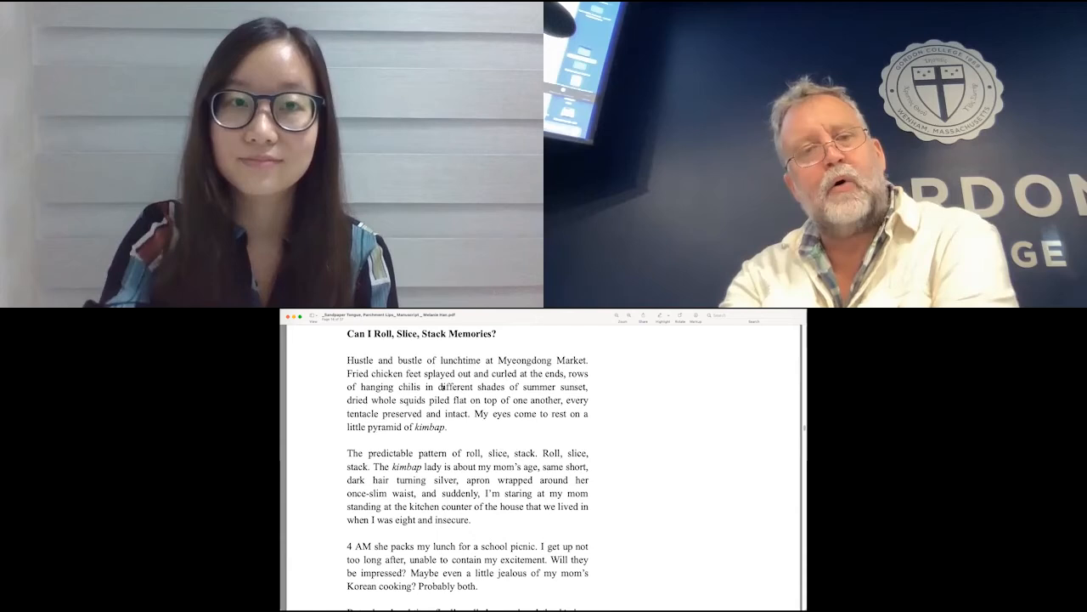
# Scroll past the page 30 break to the opening of Dar es Salaam Delicacies on flying ants
pyautogui.scroll(-3)
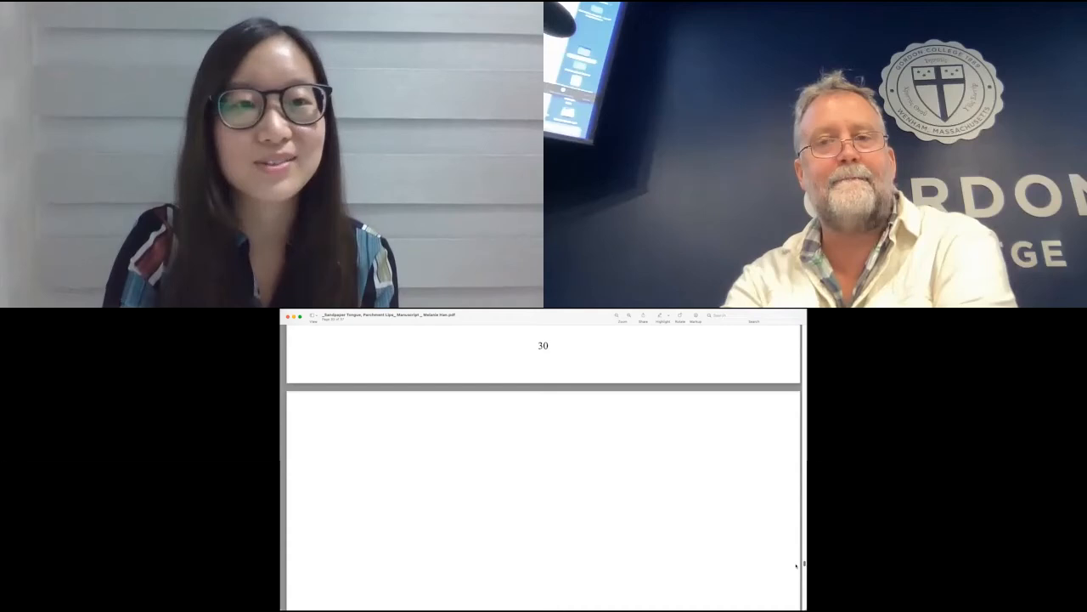
pyautogui.scroll(-3)
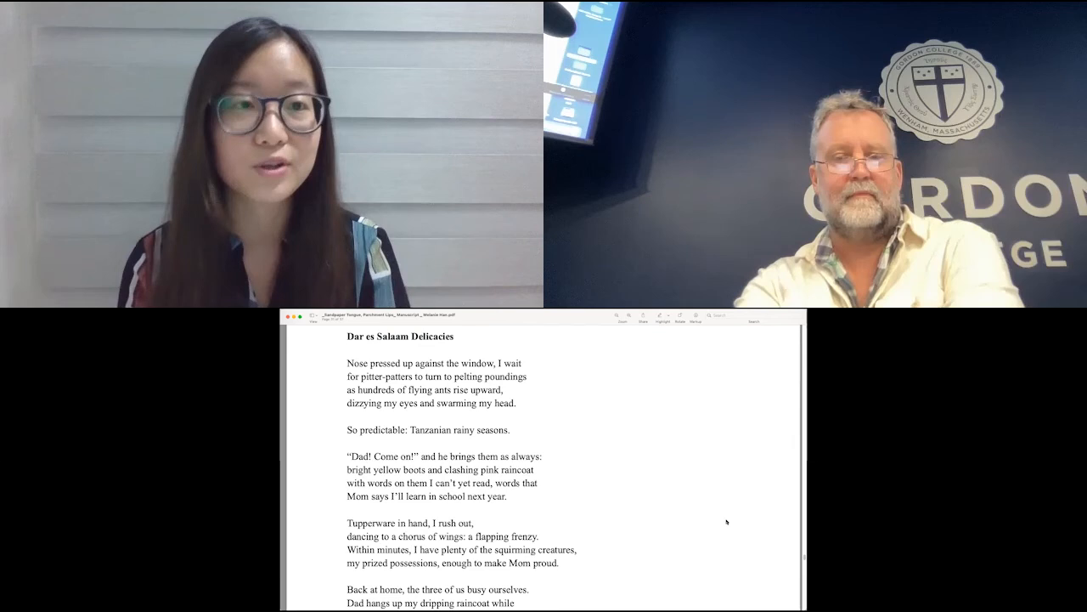
# Scroll to the final stanza ending 'So I wait, nose pressed up against the window.'
pyautogui.scroll(-3)
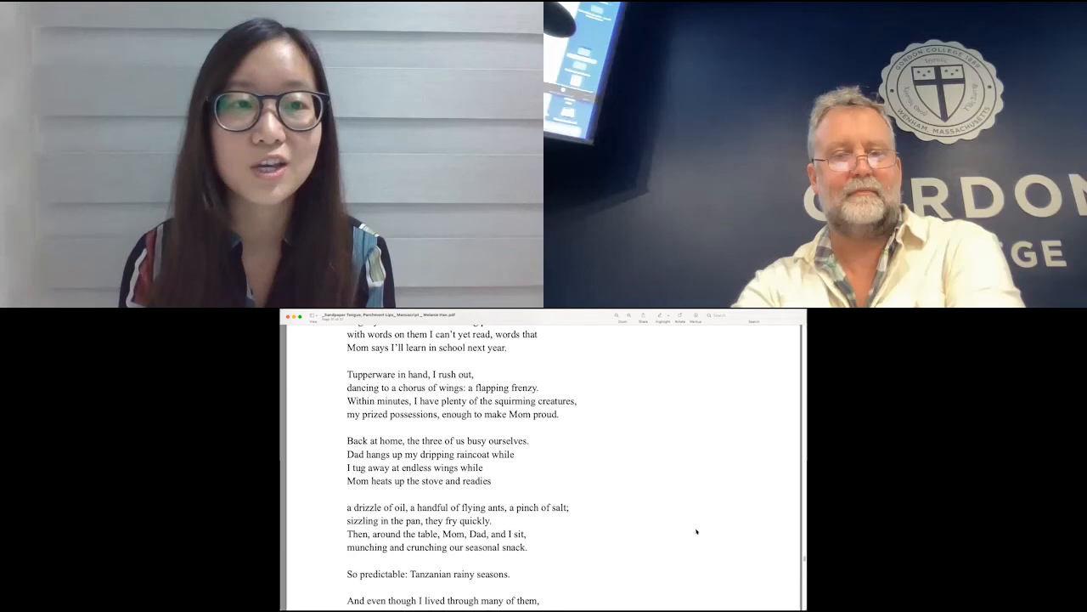
pyautogui.scroll(-3)
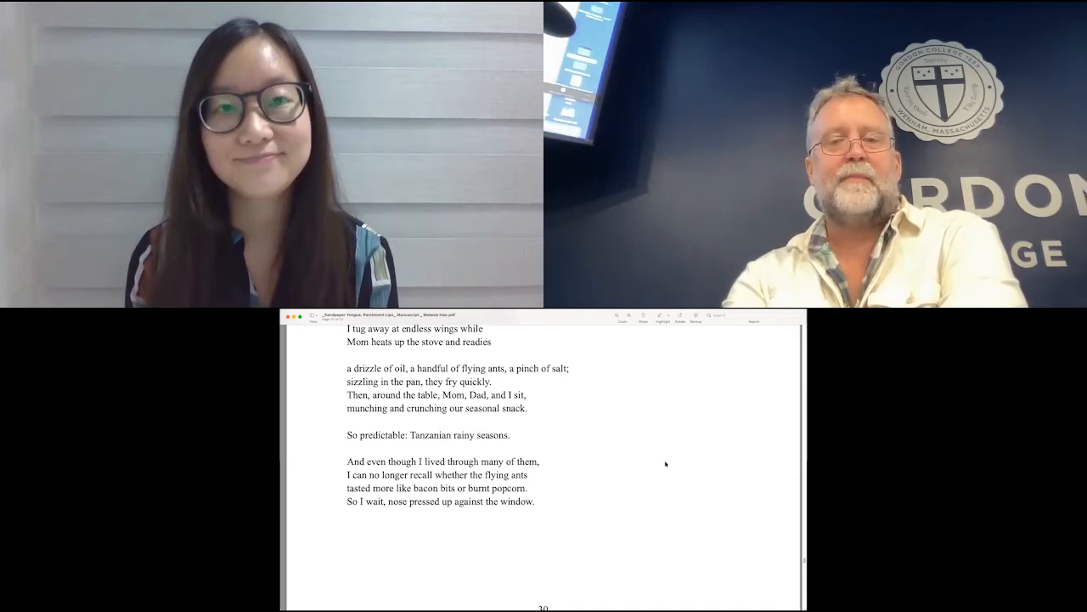
pyautogui.scroll(3)
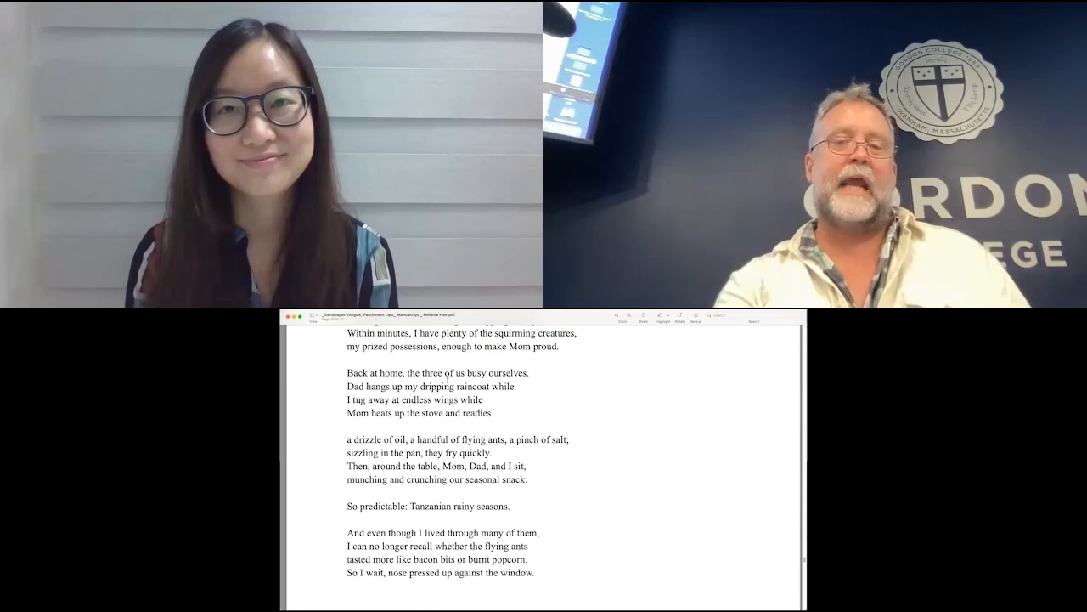
# Select the line 'I tug away at endless wings', then scroll on to the poem April
pyautogui.moveTo(346, 399); pyautogui.dragTo(463, 399)
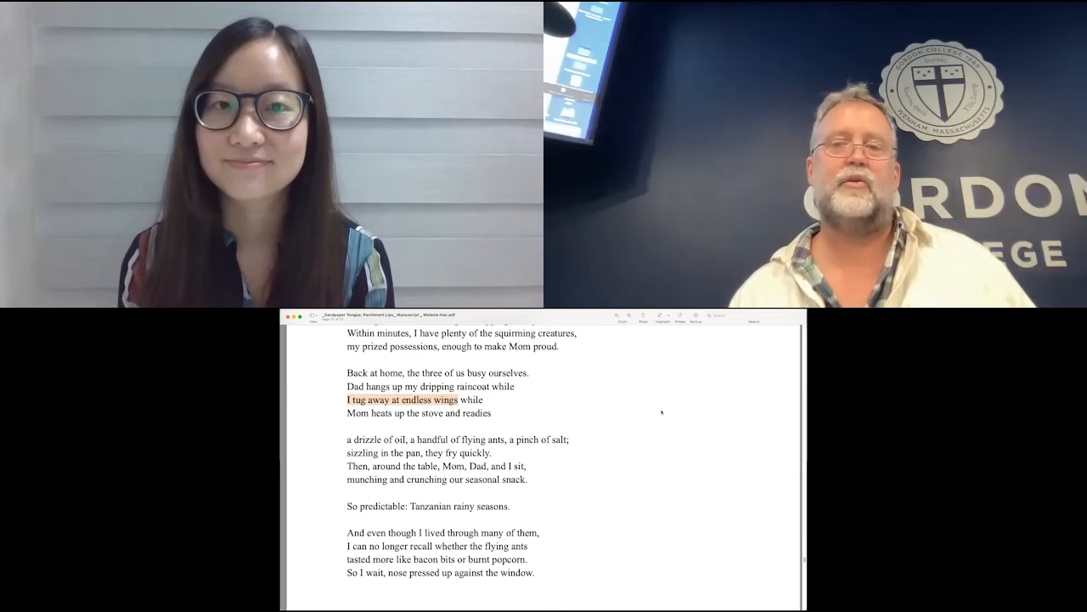
pyautogui.scroll(-3)
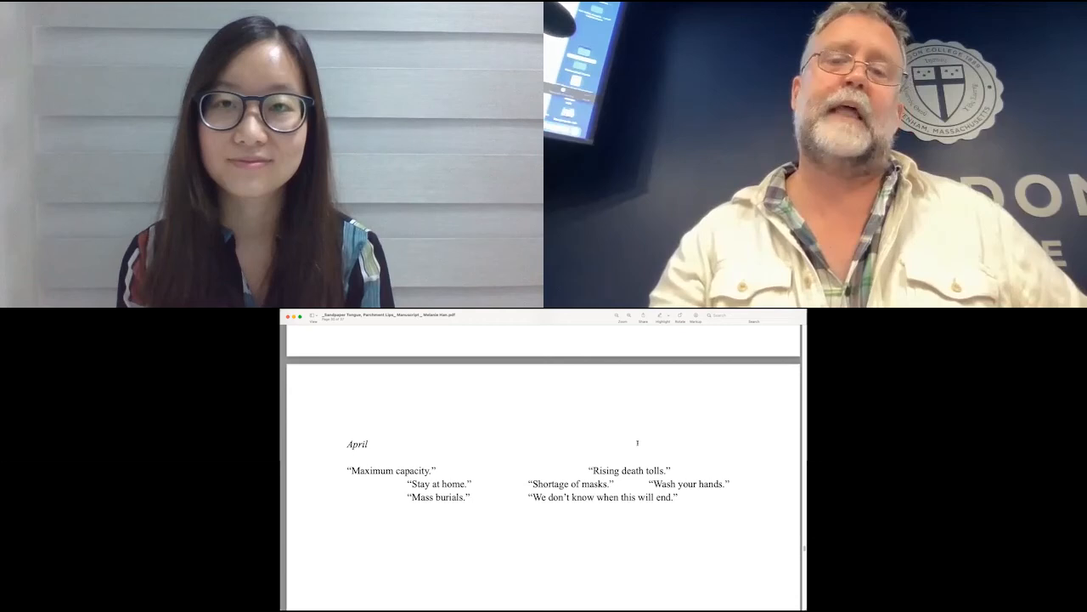
pyautogui.scroll(-3)
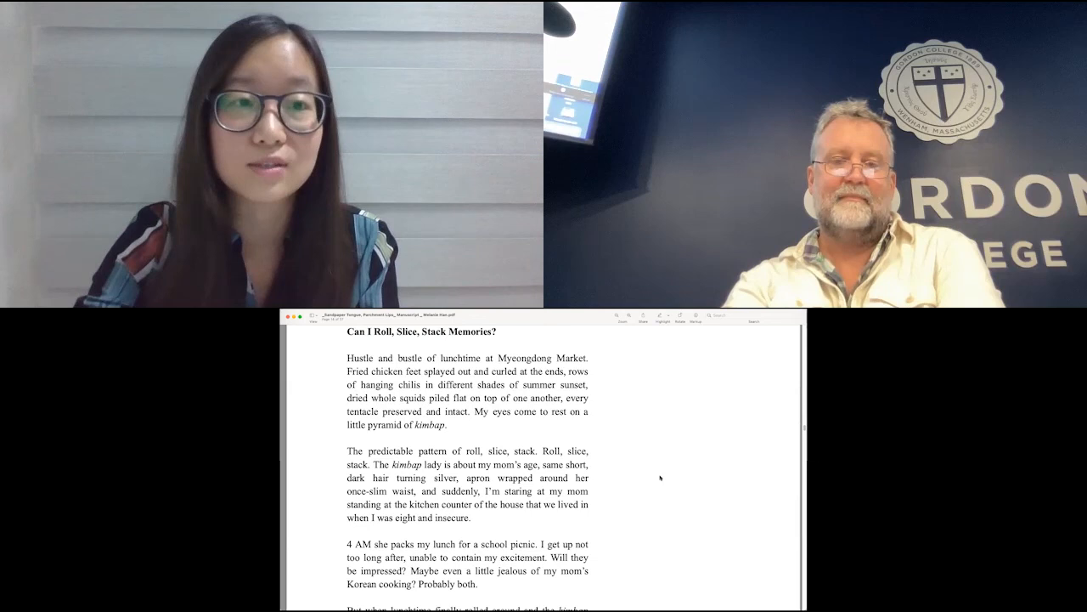
# Scroll down through the prose poem to the page 13 number and page break
pyautogui.scroll(-3)
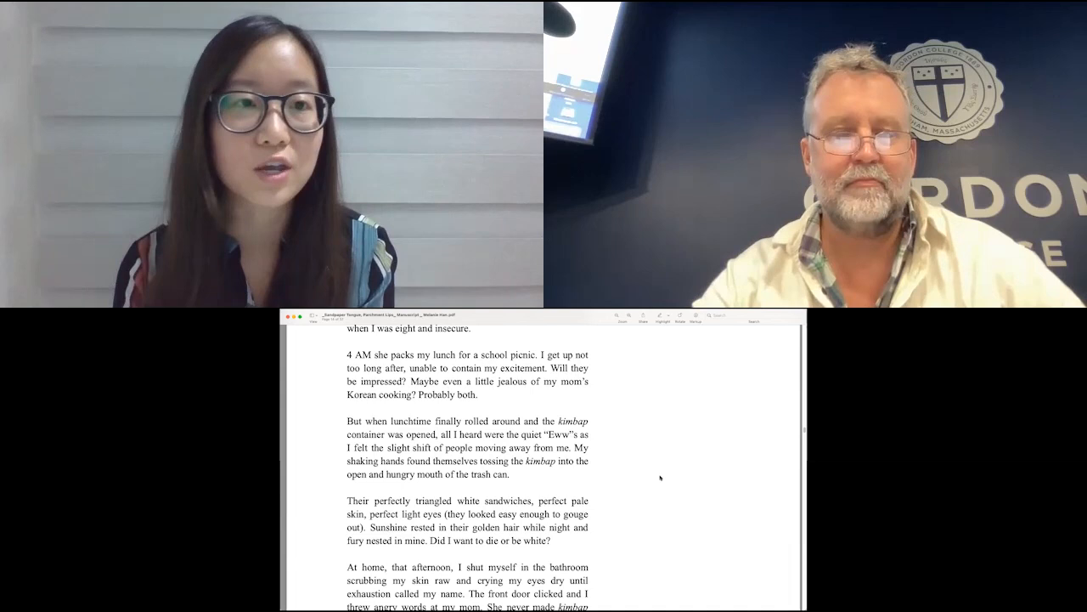
pyautogui.scroll(-3)
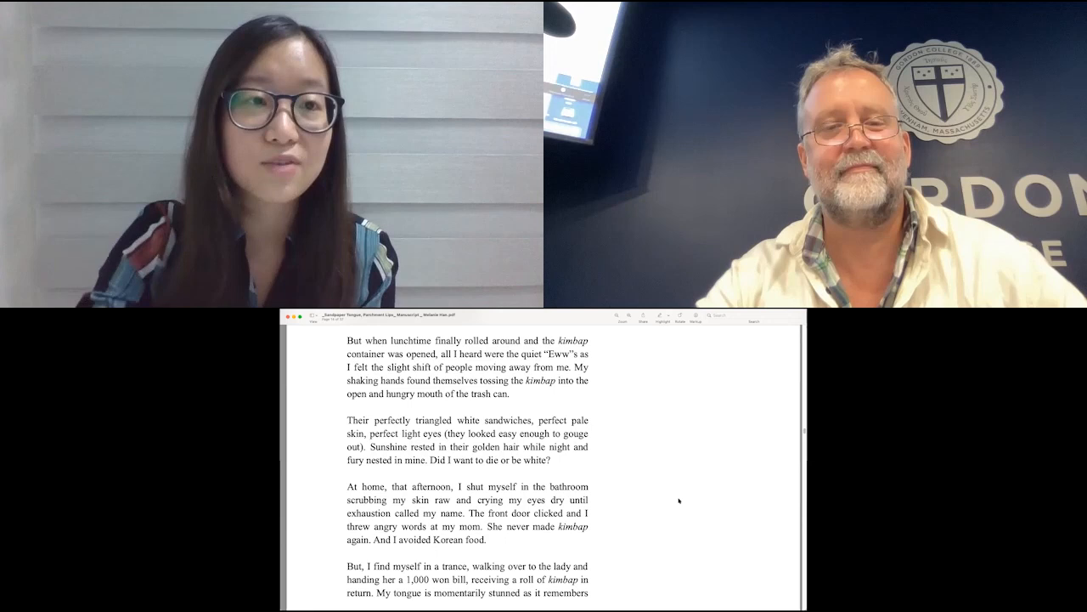
pyautogui.scroll(-3)
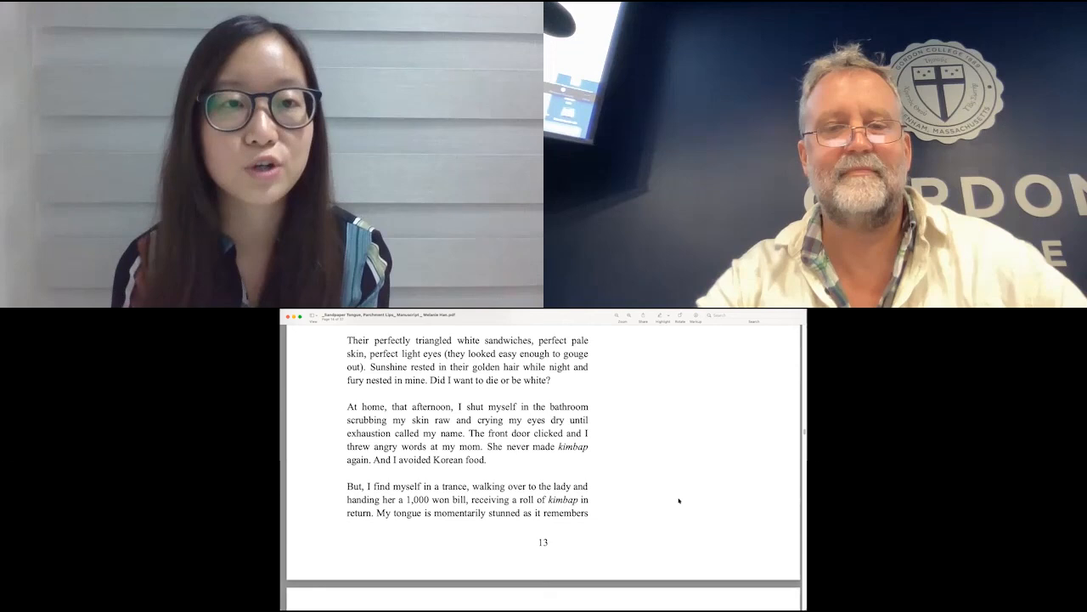
pyautogui.scroll(-3)
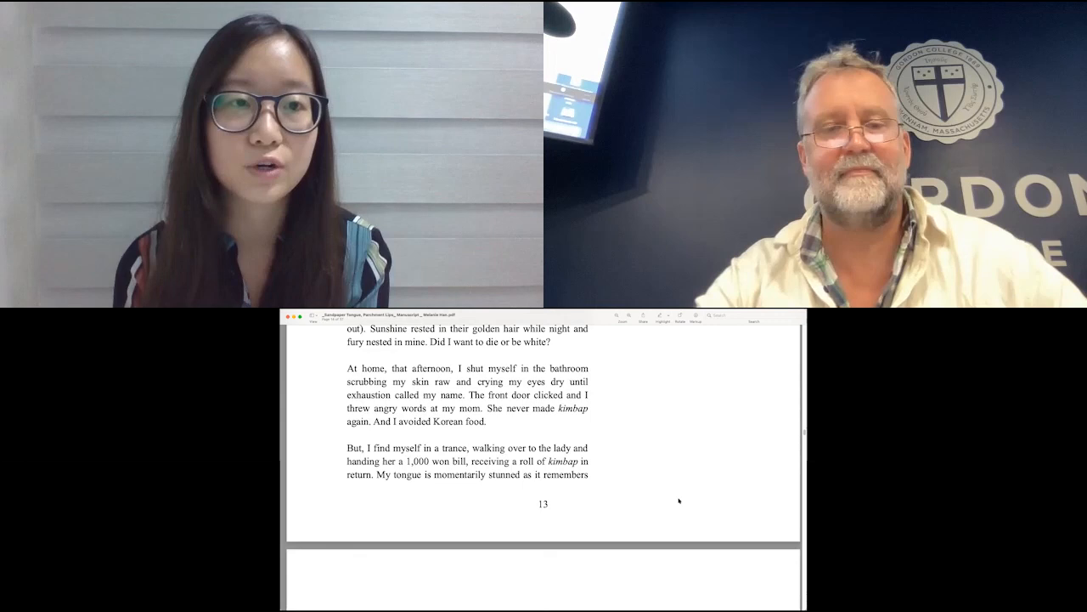
pyautogui.scroll(-3)
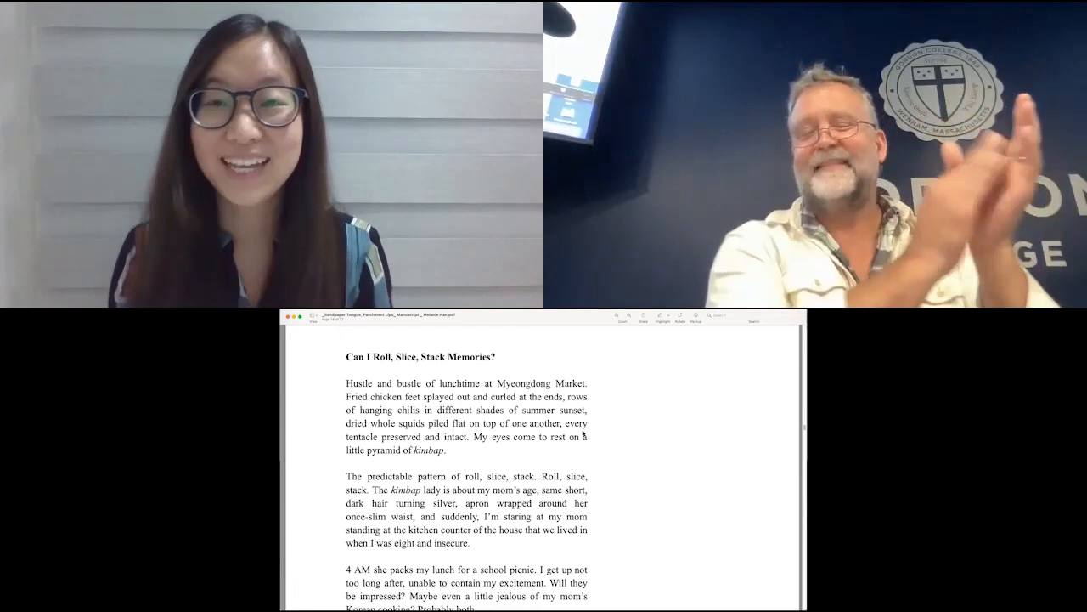
pyautogui.moveTo(768, 583)
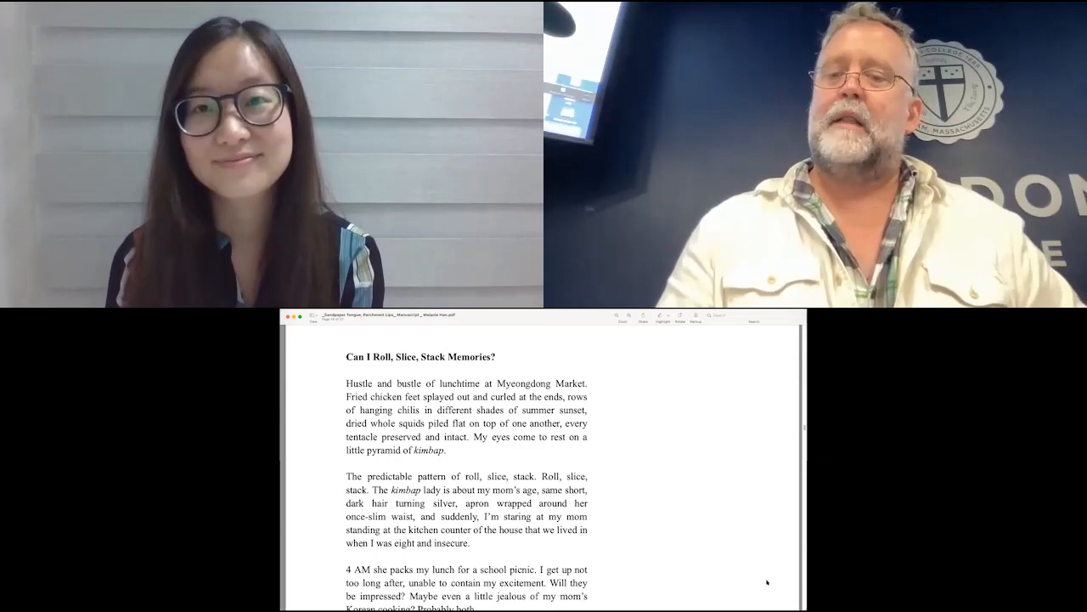